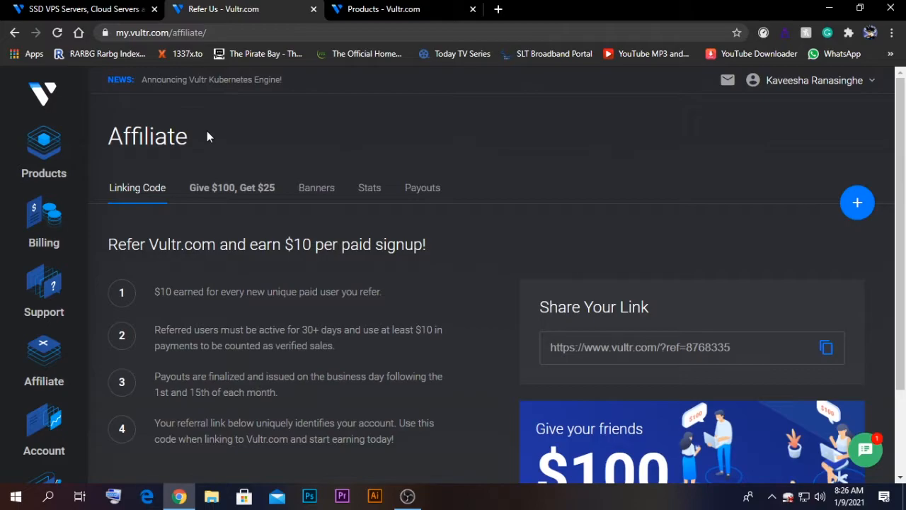
View the 'Give $100, Get $25' referral page, then return to the vultr.com home page
left_click(232, 187)
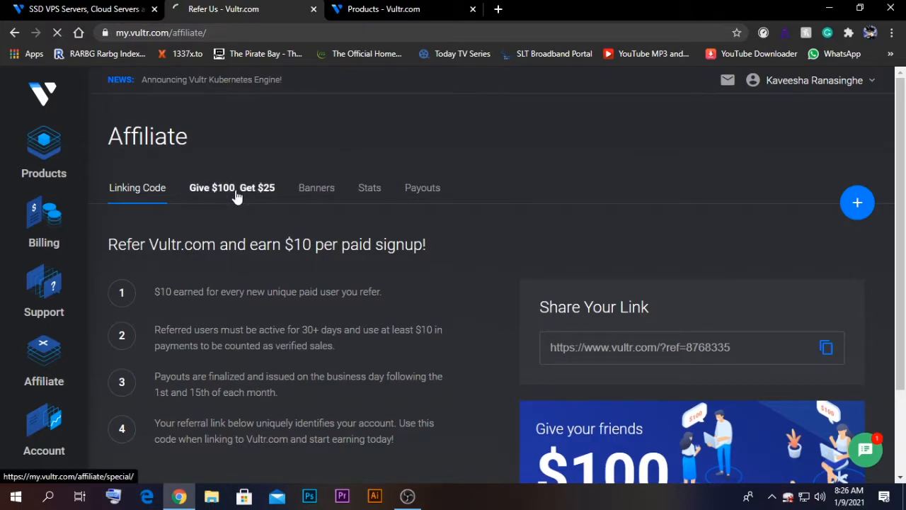
left_click(231, 188)
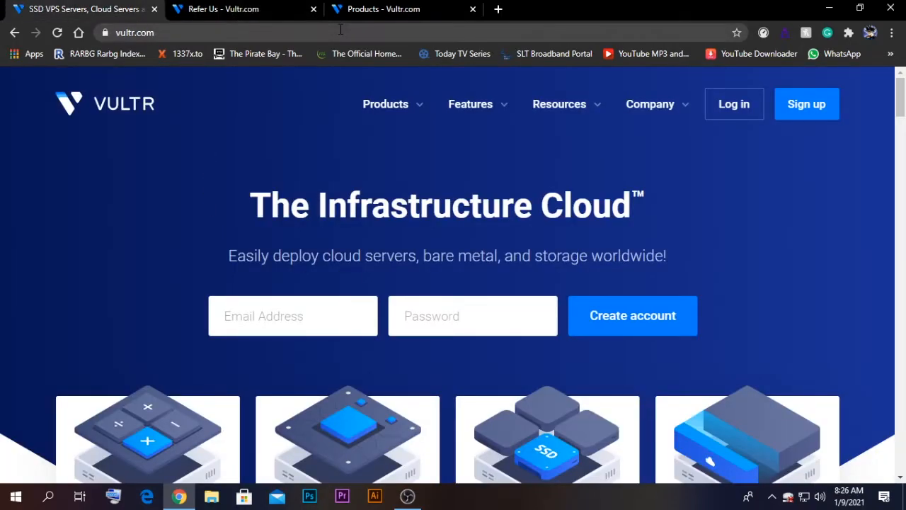
Switch to the Products instances list and open the add-new menu with Deploy New Server
left_click(233, 9)
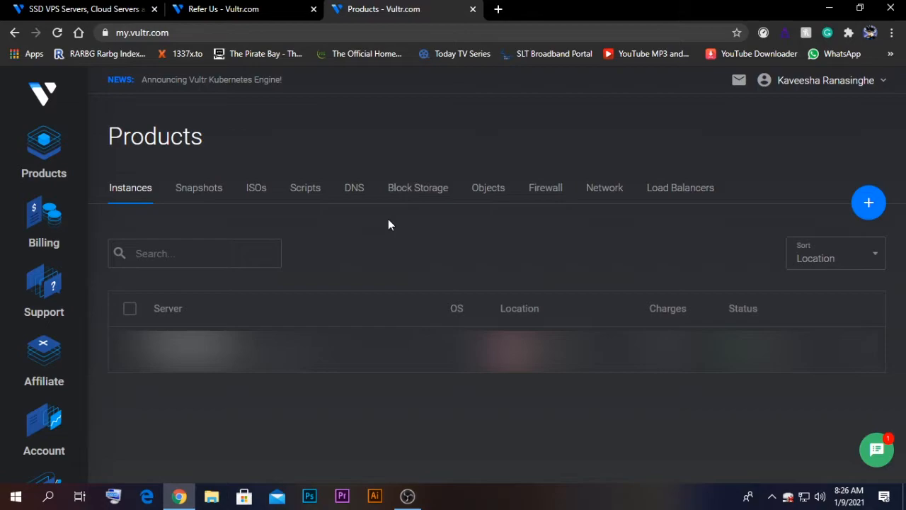
mouse_move(658, 249)
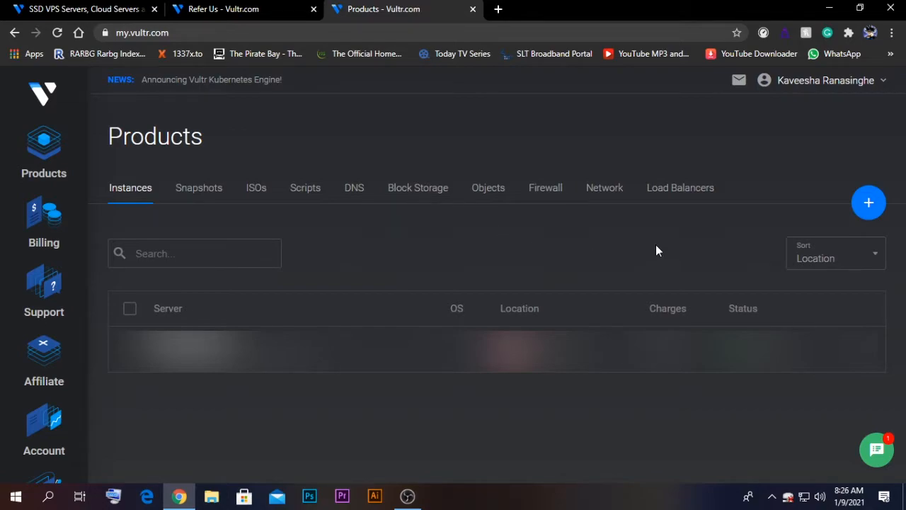
mouse_move(827, 213)
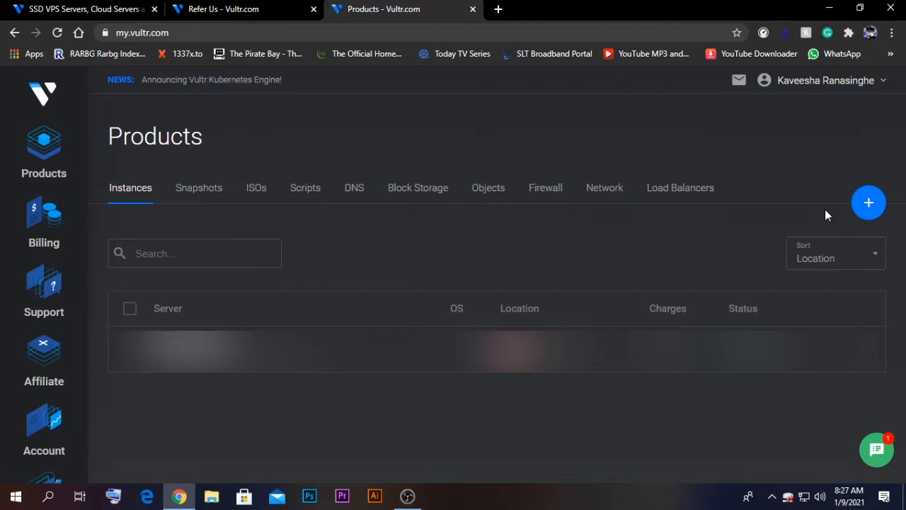
left_click(868, 203)
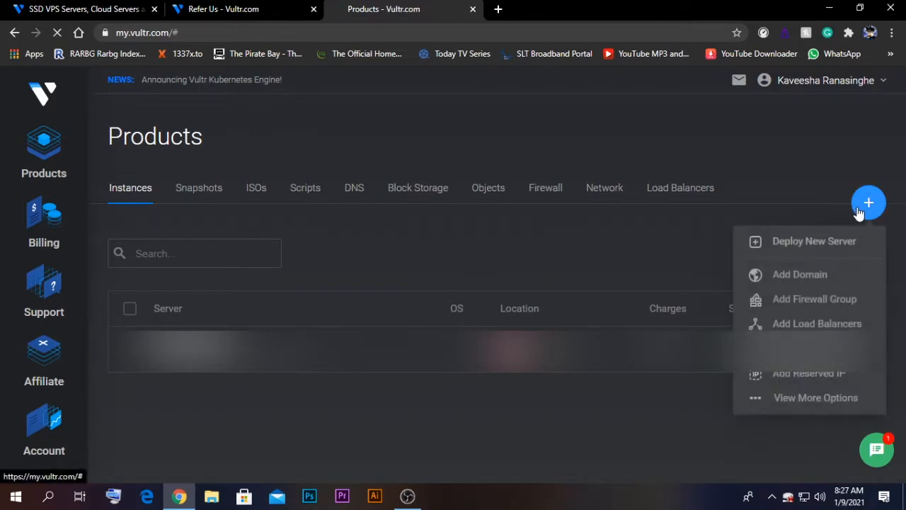
Start a Cloud Compute deployment and filter server locations to America, with Atlanta selected
left_click(809, 241)
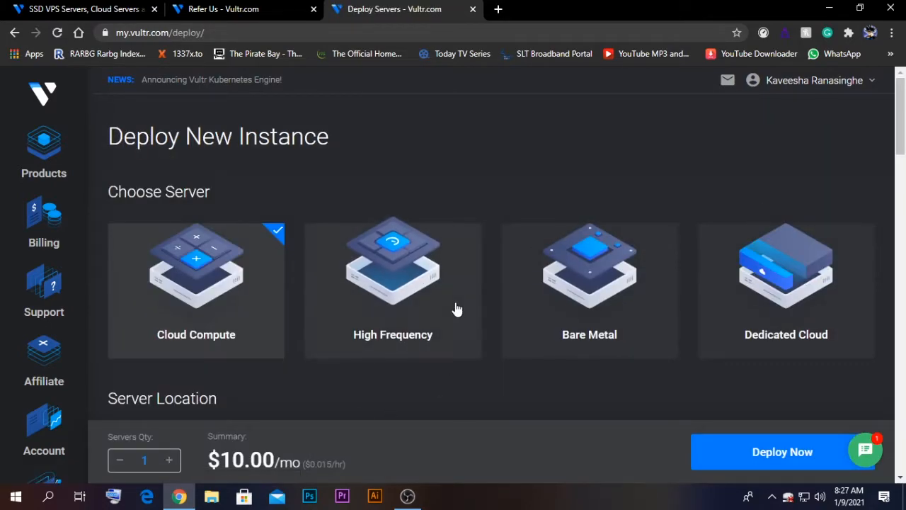
mouse_move(361, 284)
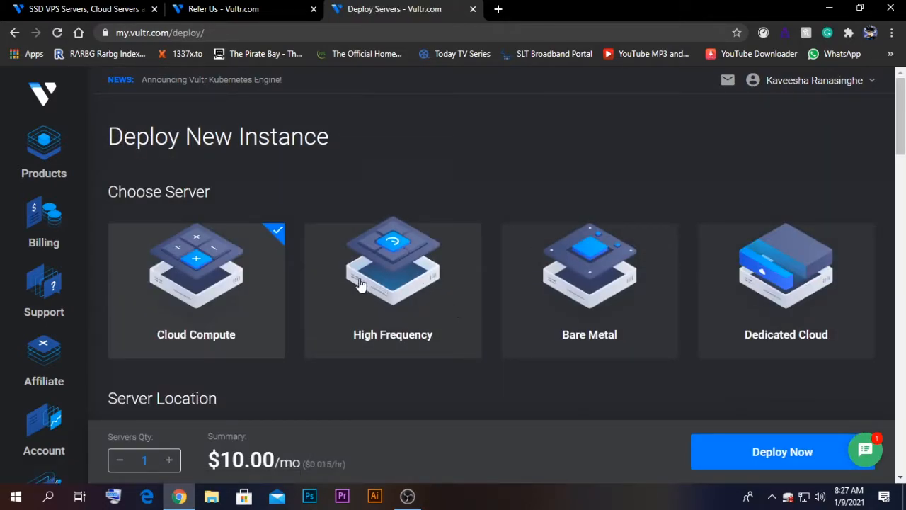
scroll("down", 3)
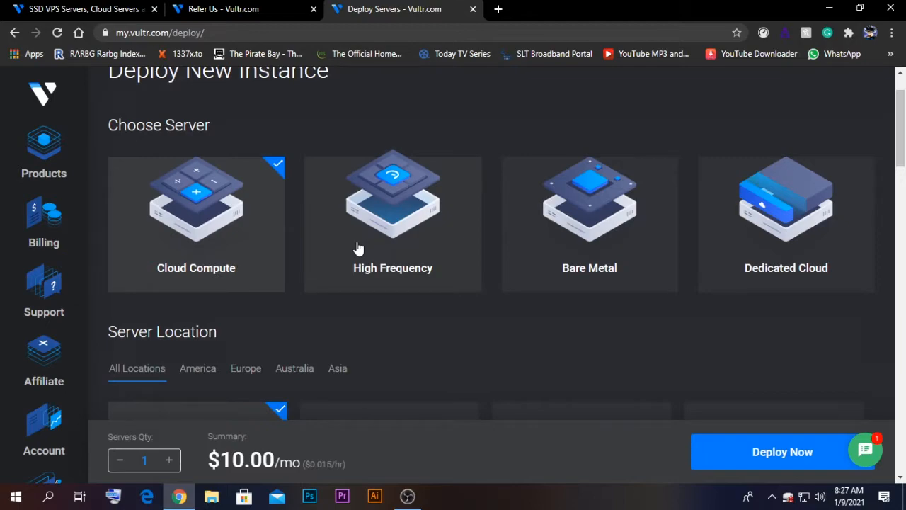
mouse_move(732, 237)
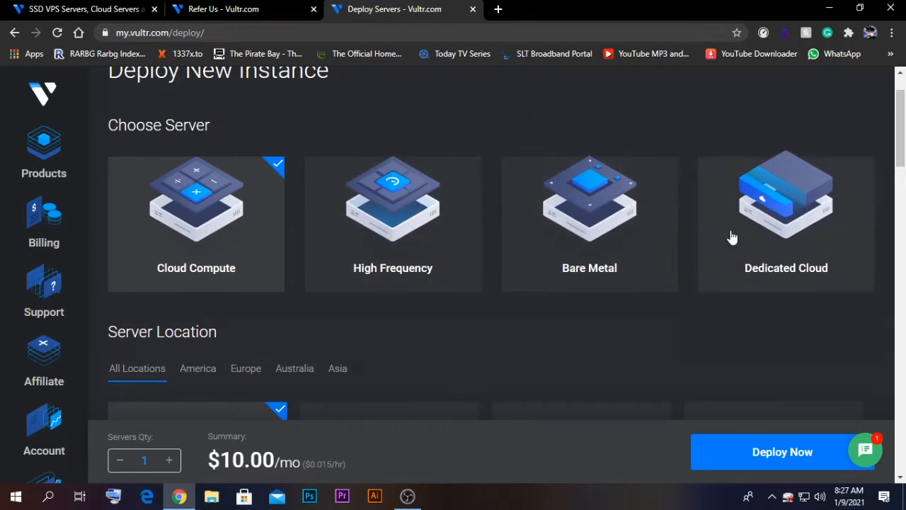
mouse_move(706, 250)
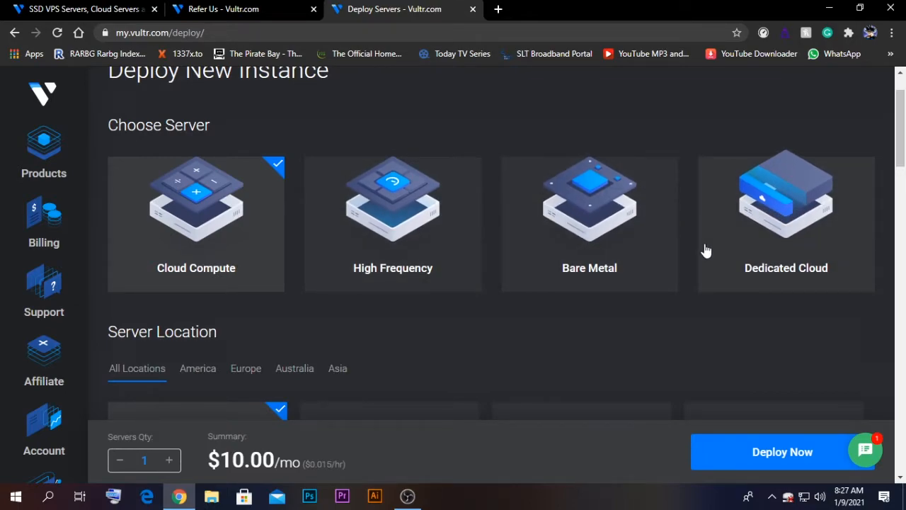
mouse_move(620, 264)
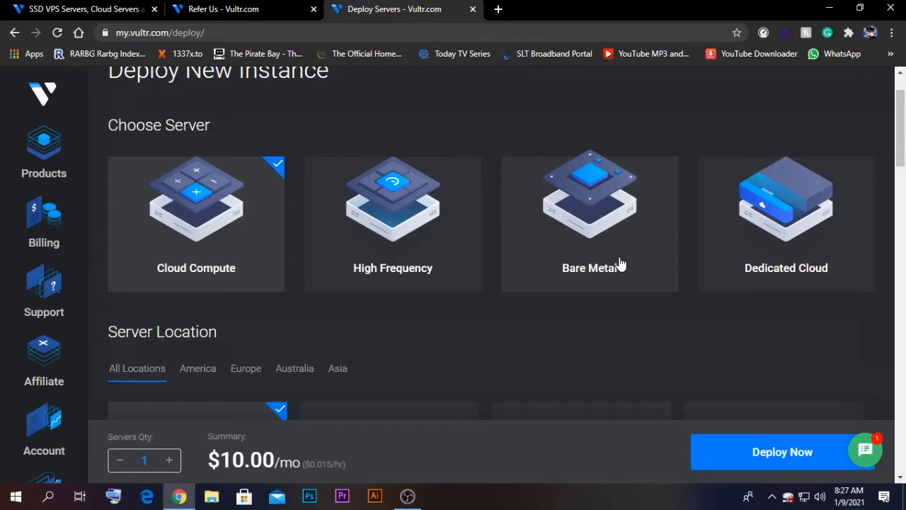
scroll("down", 3)
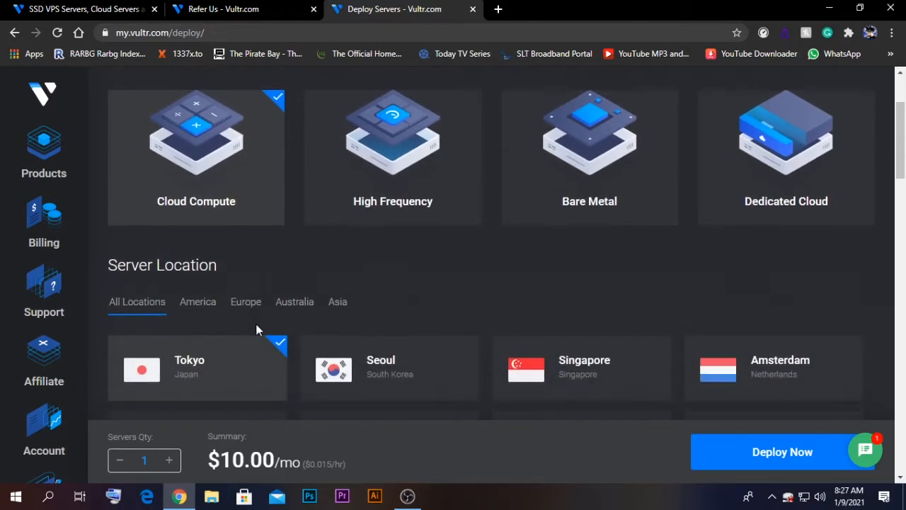
mouse_move(200, 315)
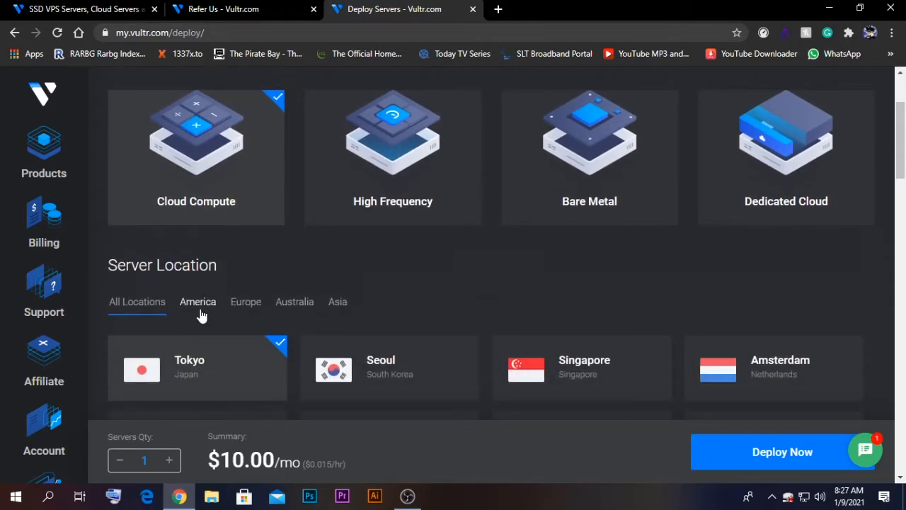
left_click(197, 302)
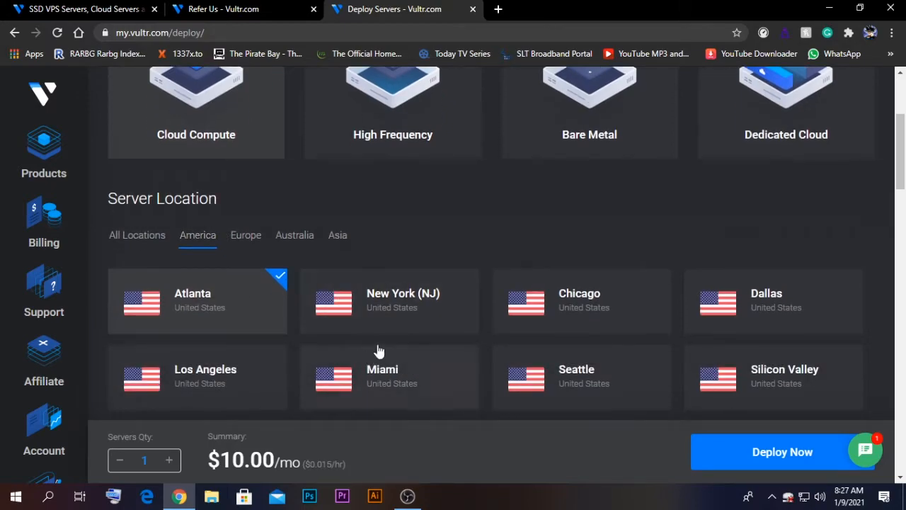
mouse_move(380, 320)
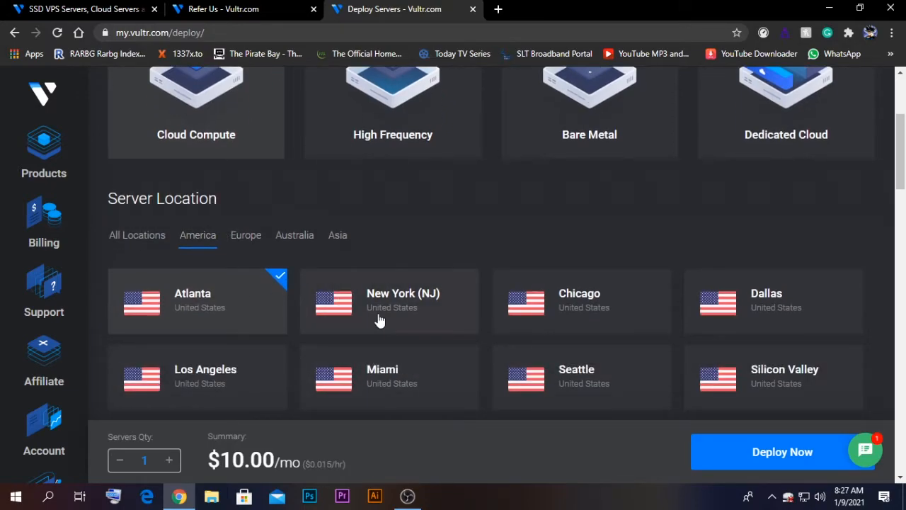
Open Ubuntu's 64-bit OS version list, showing releases 20.10 through 16.04
scroll("down", 3)
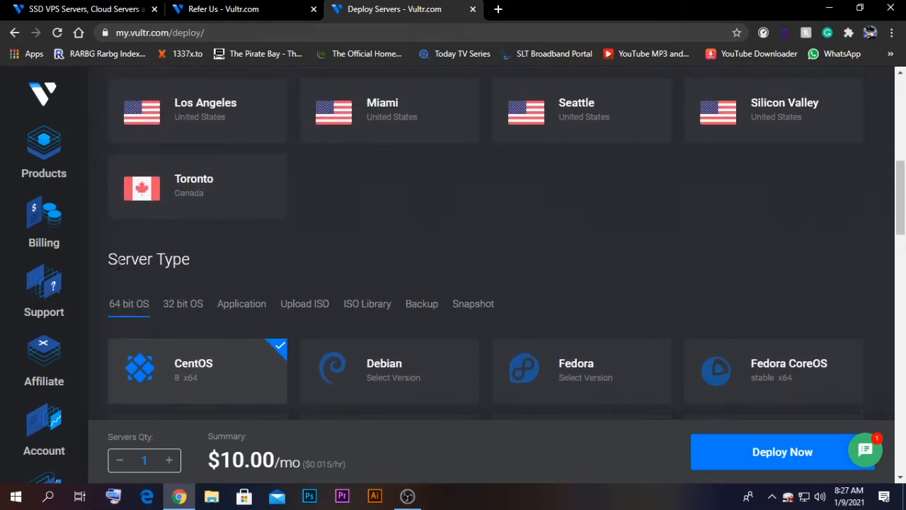
scroll("down", 3)
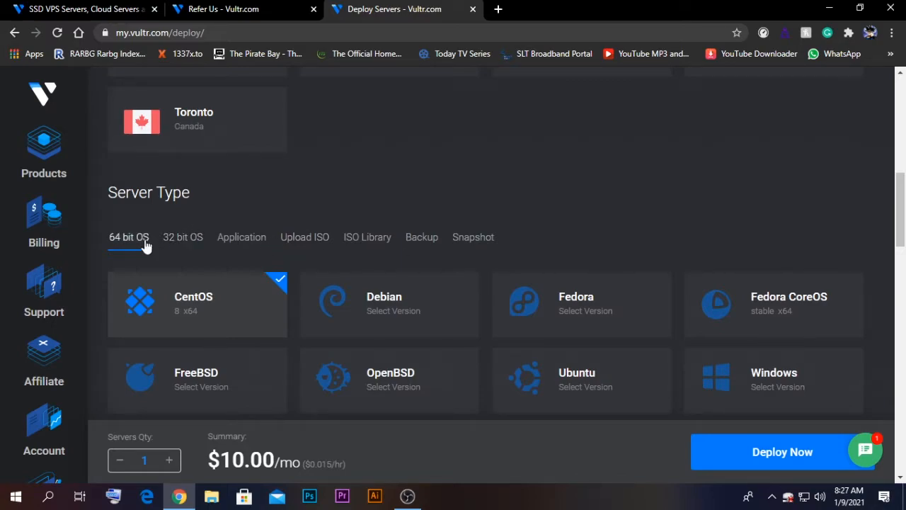
mouse_move(264, 262)
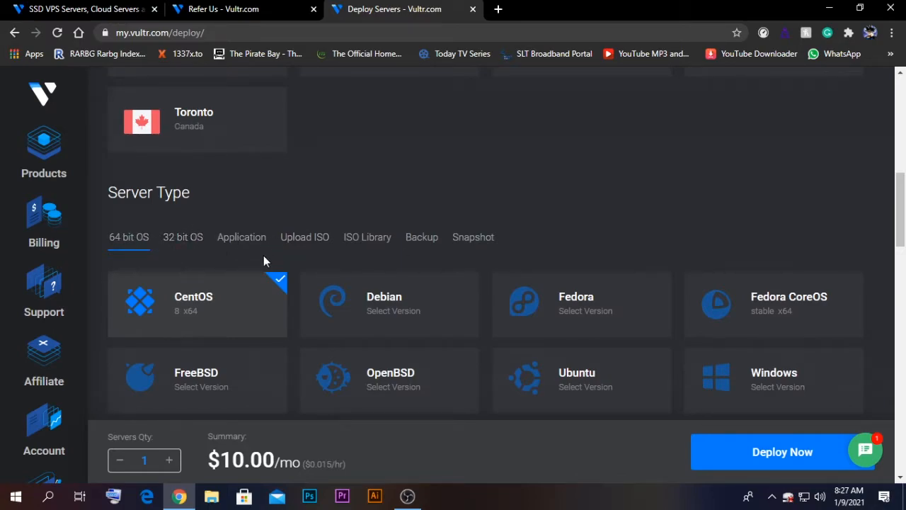
scroll("down", 3)
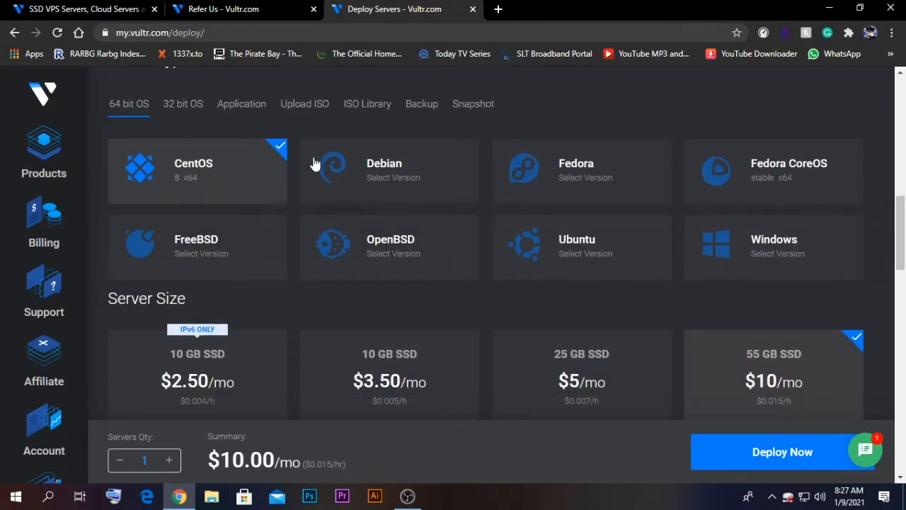
mouse_move(505, 147)
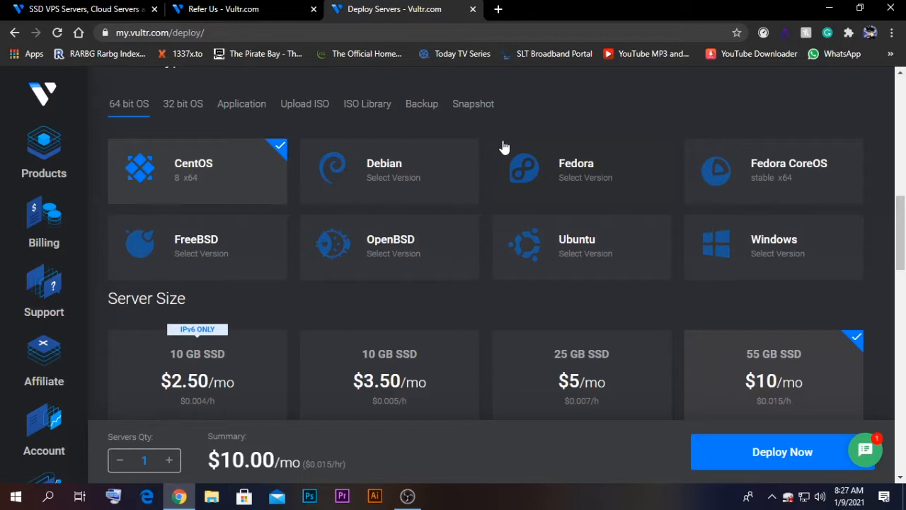
mouse_move(699, 225)
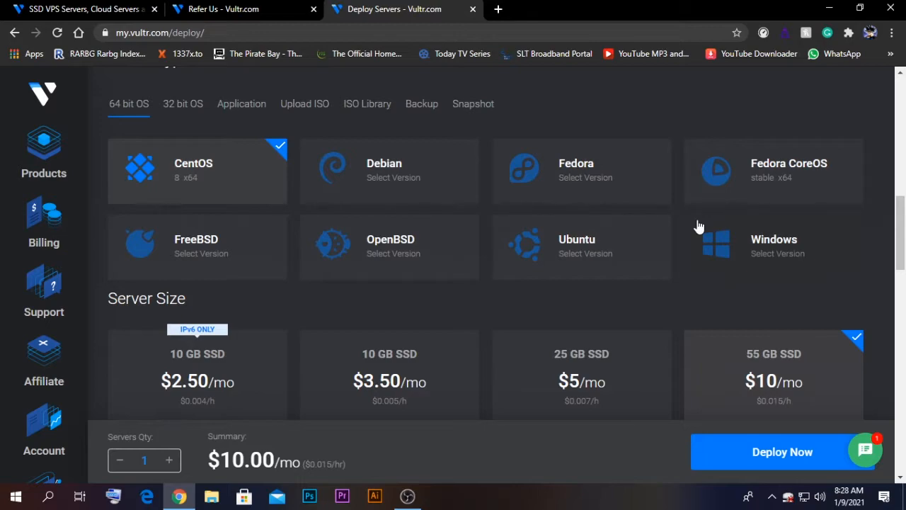
mouse_move(704, 235)
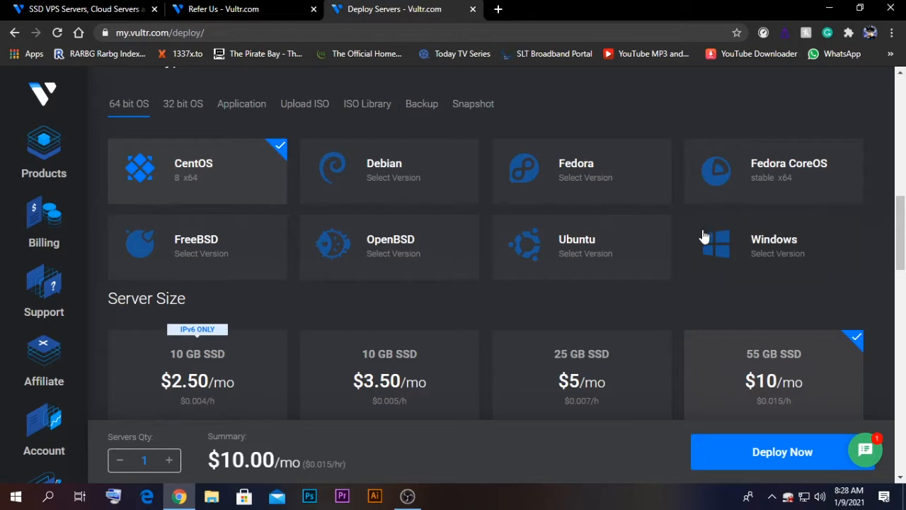
mouse_move(629, 233)
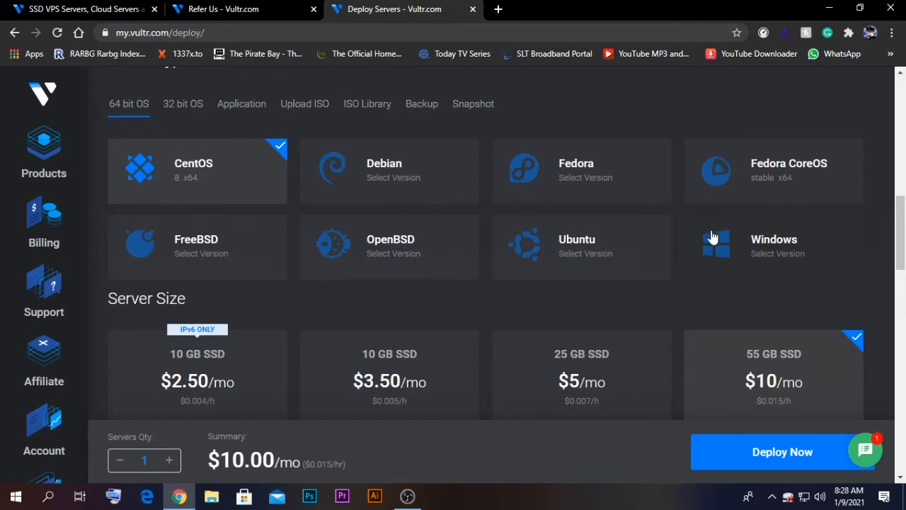
left_click(581, 246)
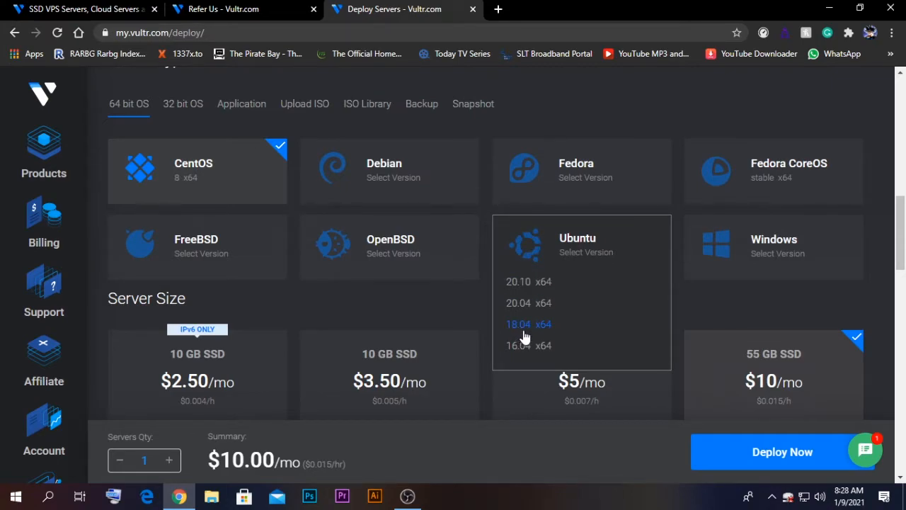
Pick the 10 GB SSD $3.50/mo plan and review sizes up to $320/mo
scroll("down", 3)
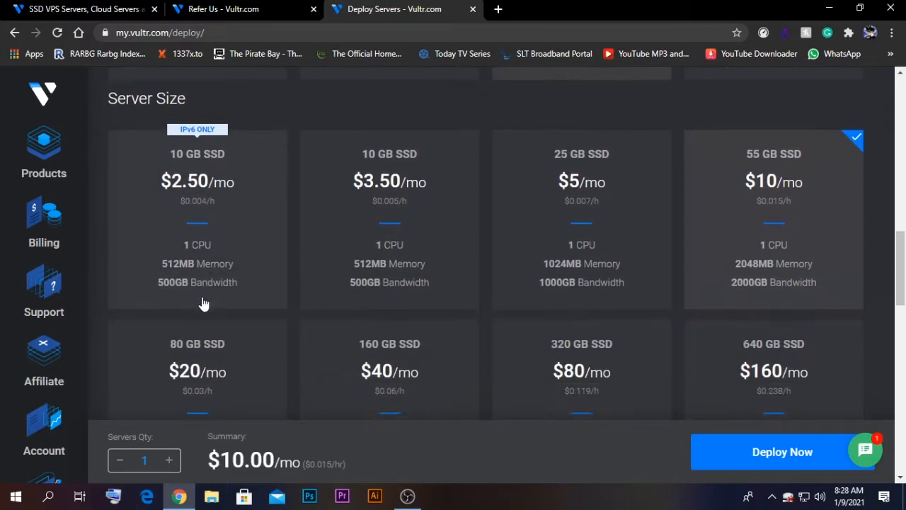
mouse_move(218, 320)
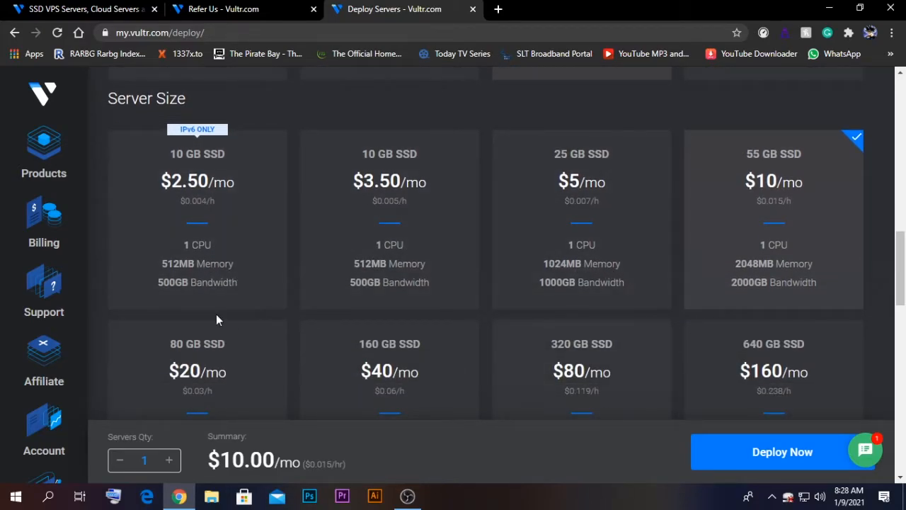
mouse_move(195, 225)
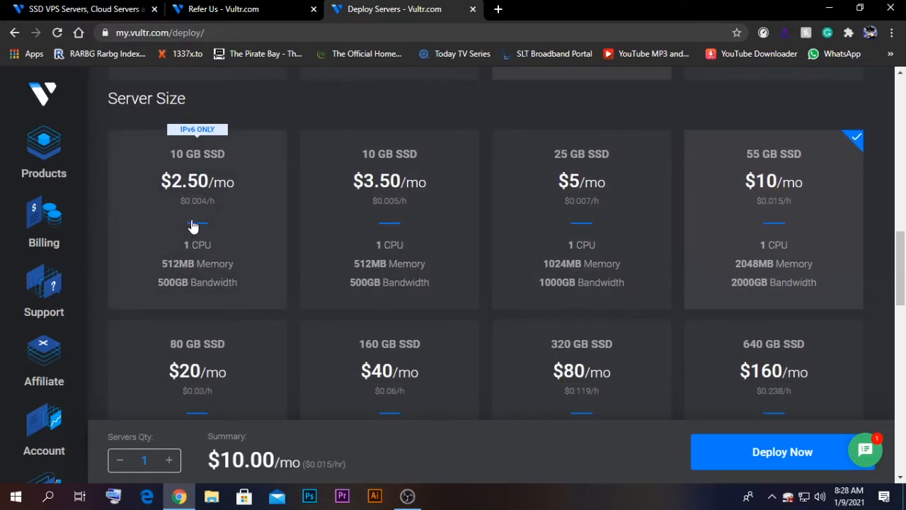
mouse_move(173, 151)
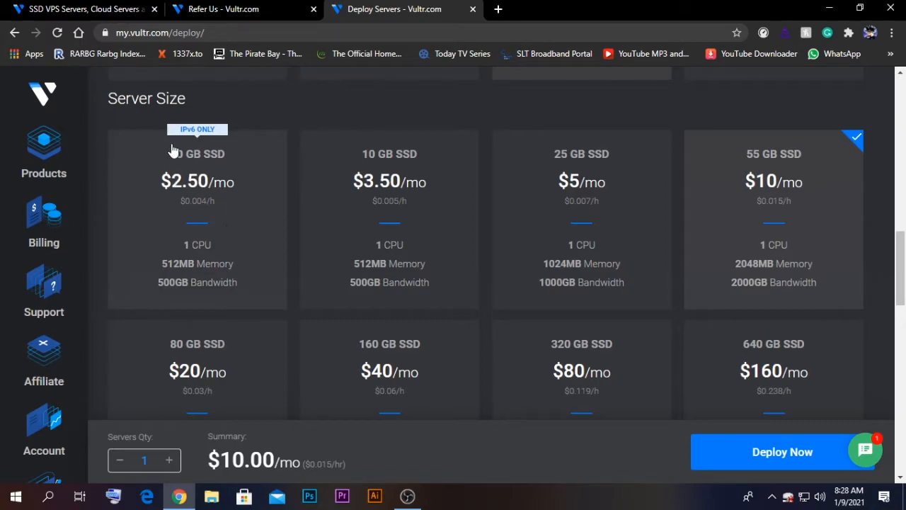
mouse_move(192, 142)
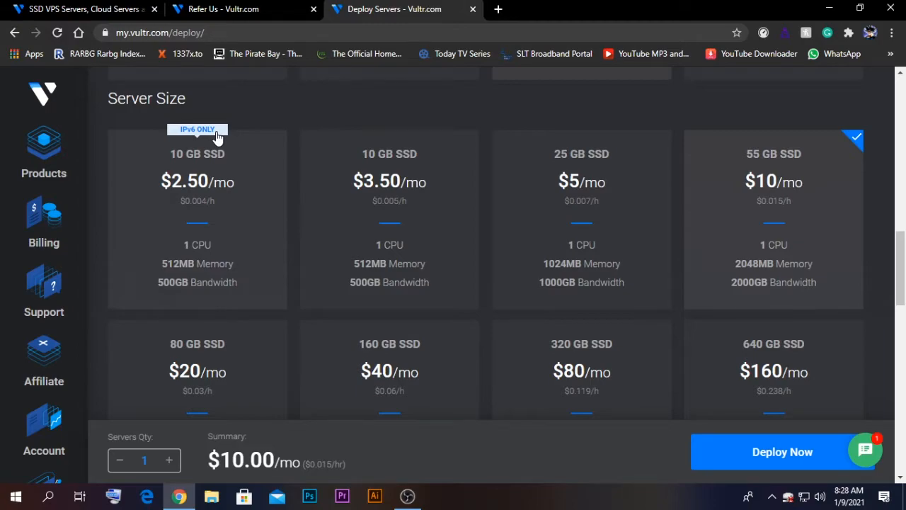
left_click(382, 215)
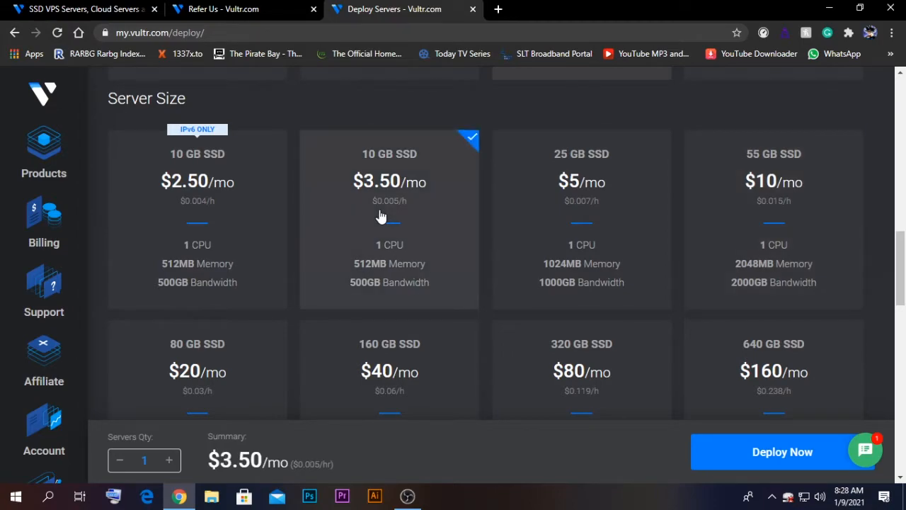
scroll("down", 3)
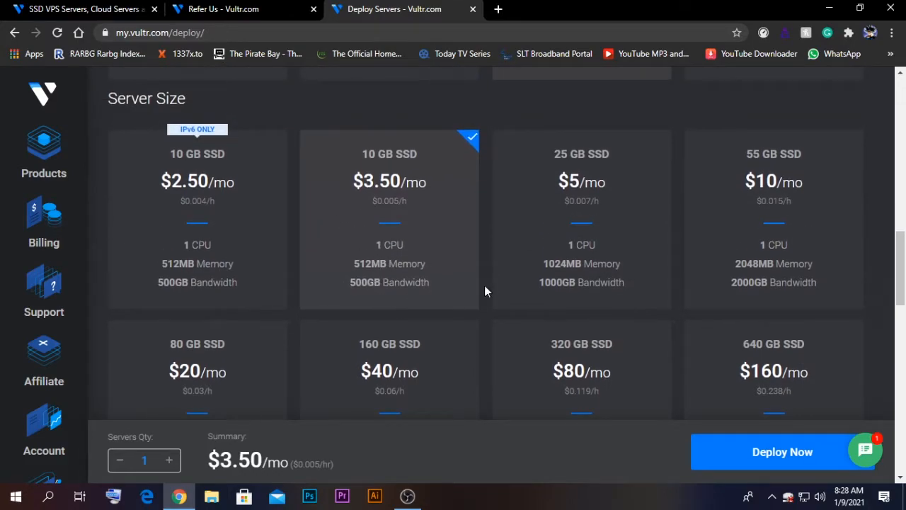
mouse_move(373, 269)
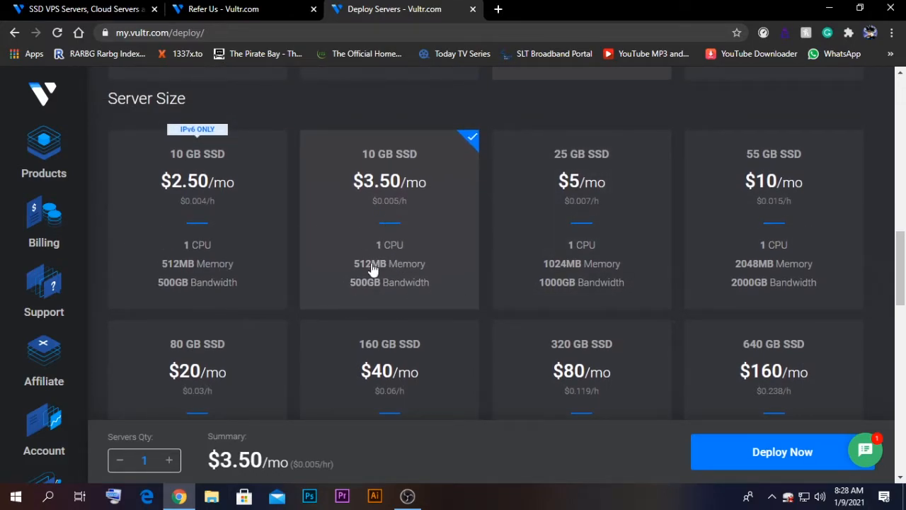
mouse_move(407, 276)
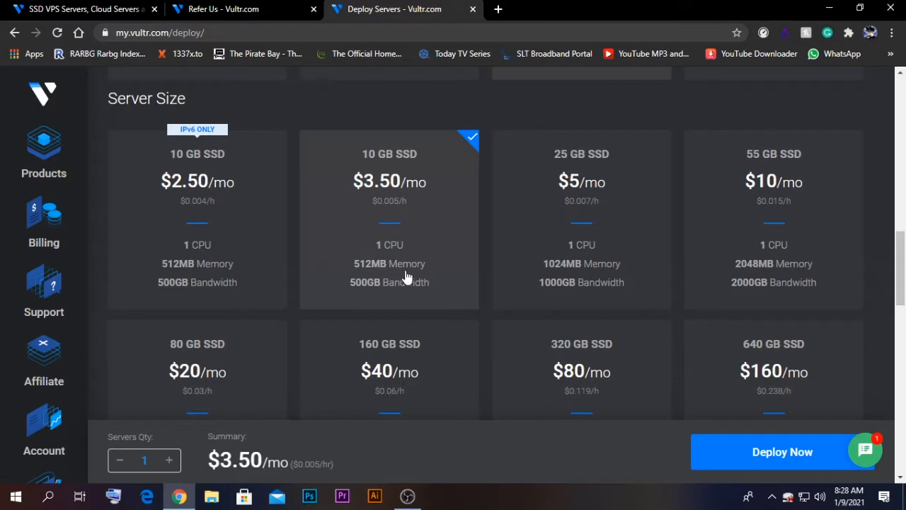
mouse_move(483, 280)
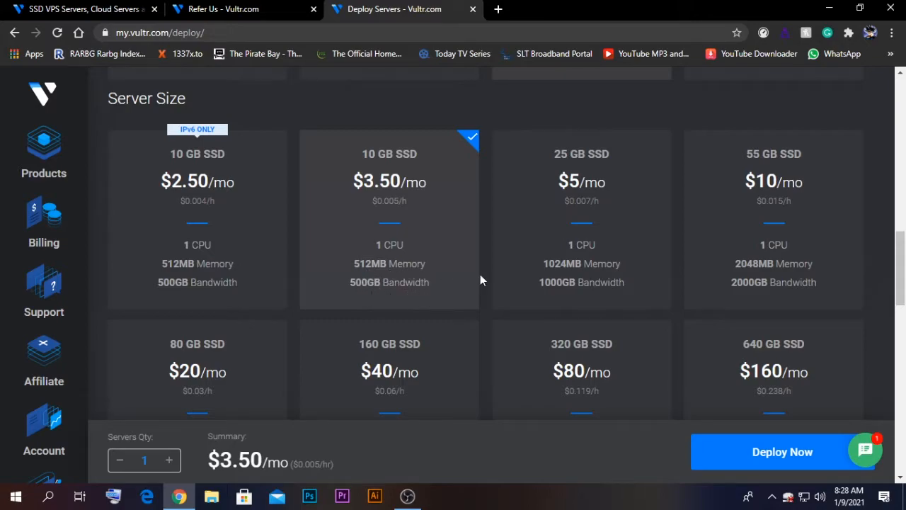
scroll("down", 3)
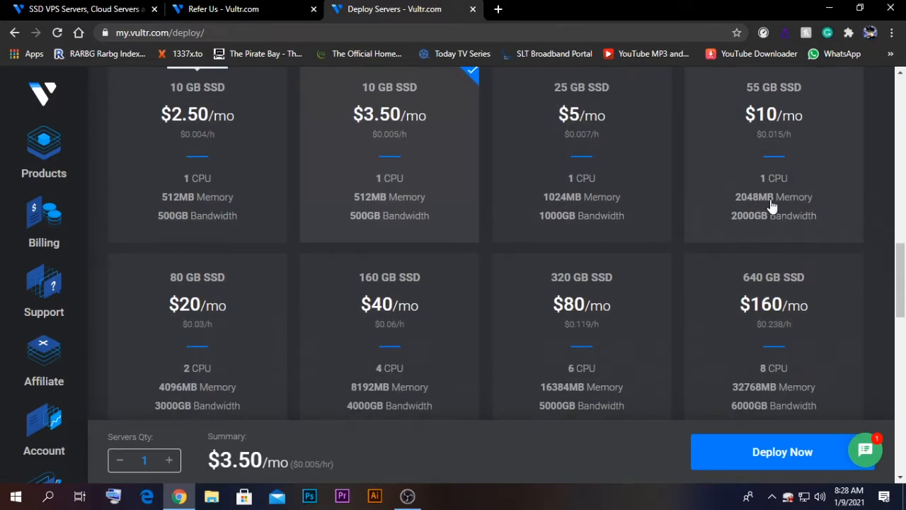
scroll("down", 3)
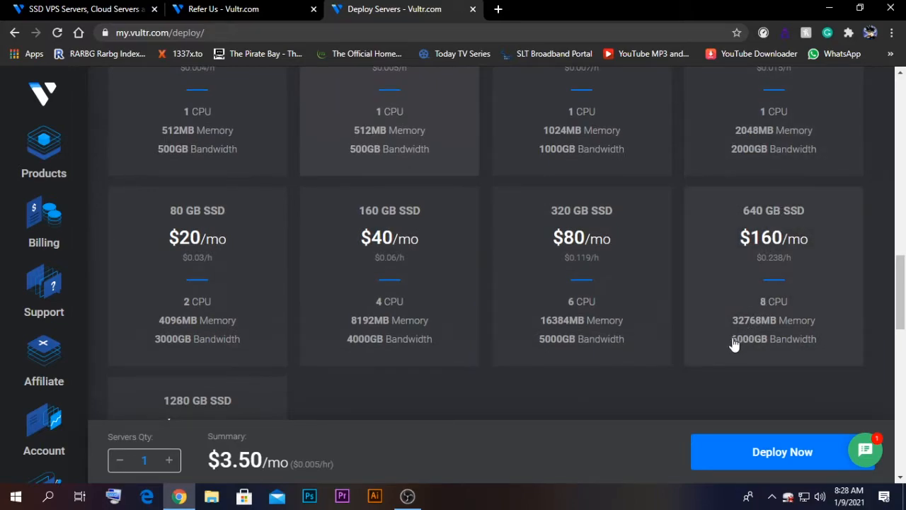
scroll("down", 3)
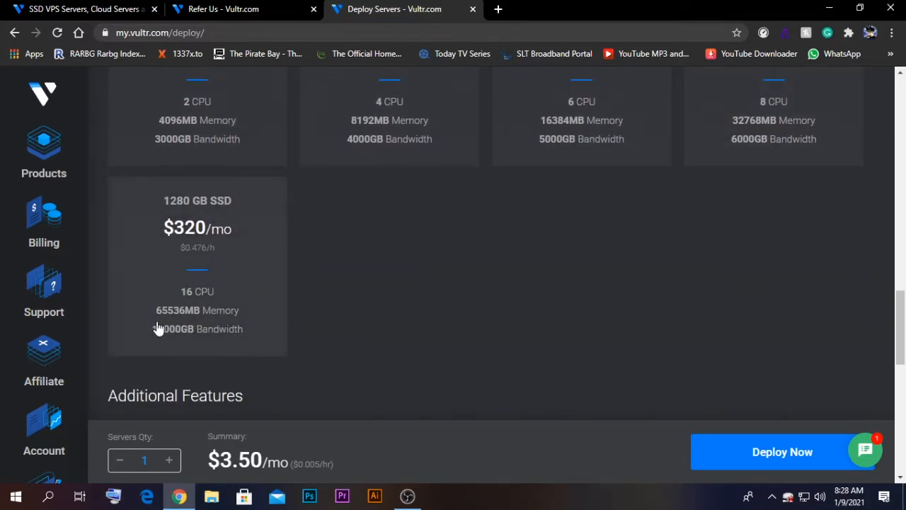
mouse_move(174, 341)
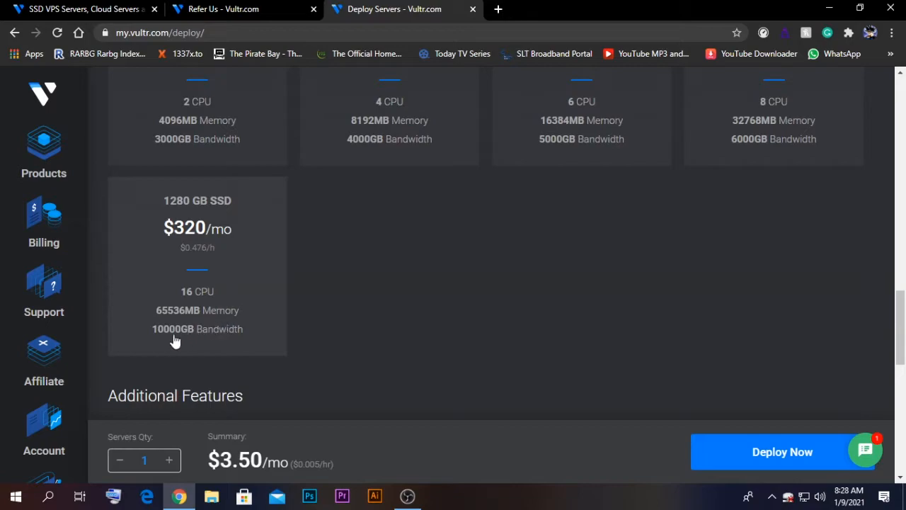
mouse_move(179, 340)
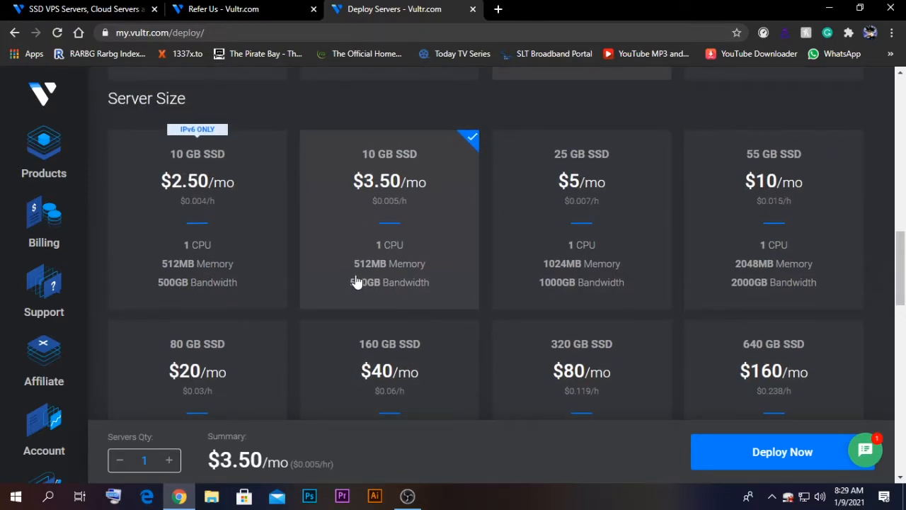
mouse_move(409, 223)
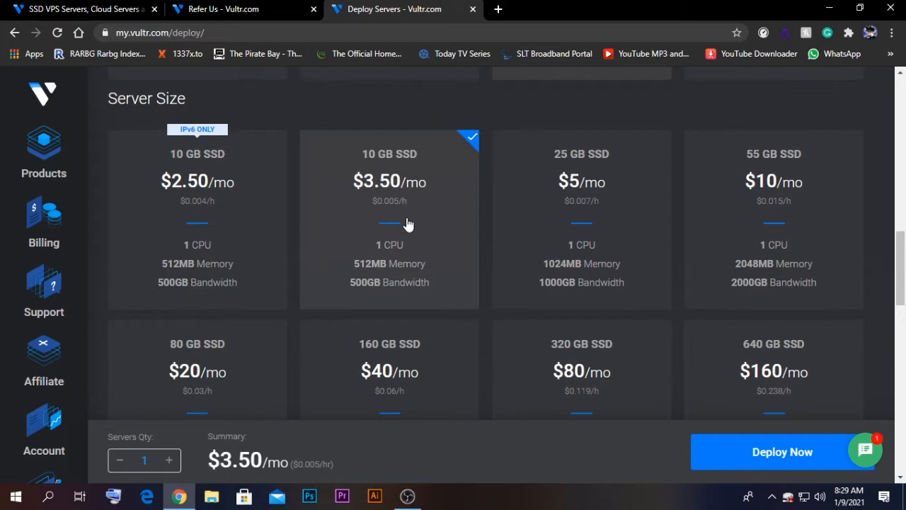
scroll("down", 3)
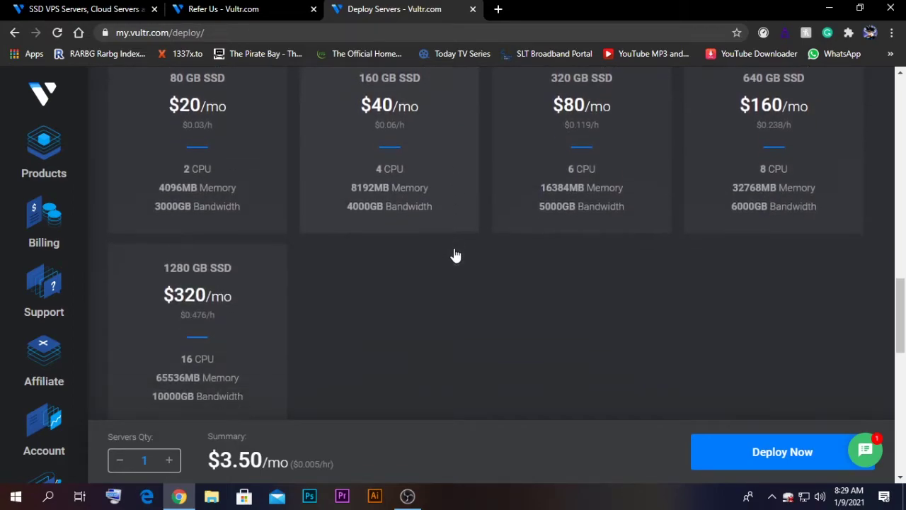
scroll("down", 3)
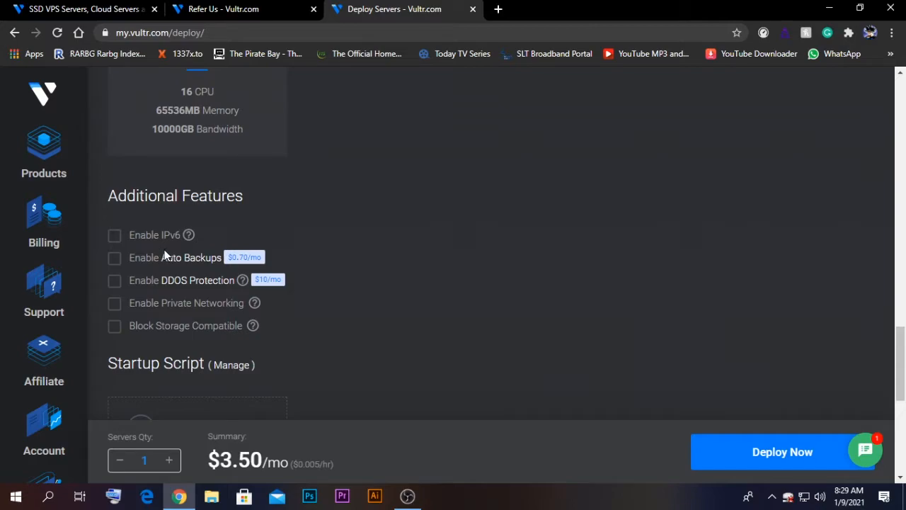
mouse_move(116, 332)
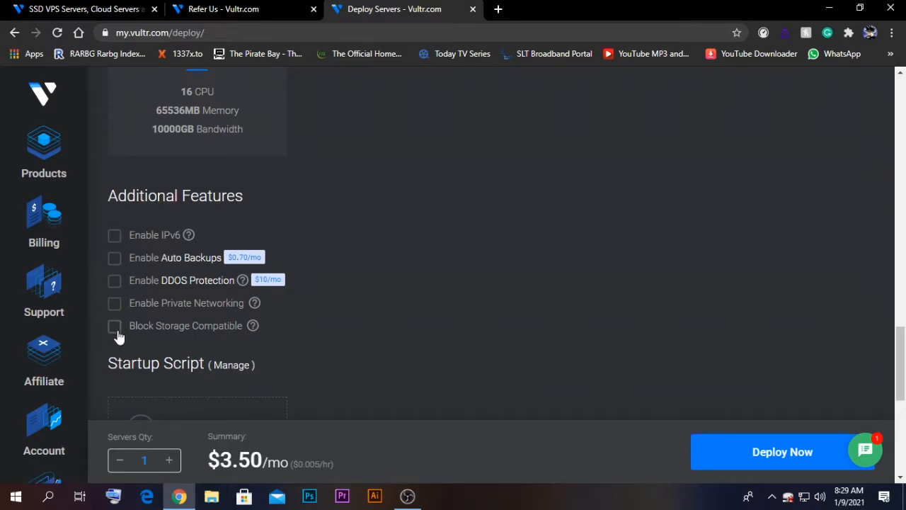
mouse_move(148, 318)
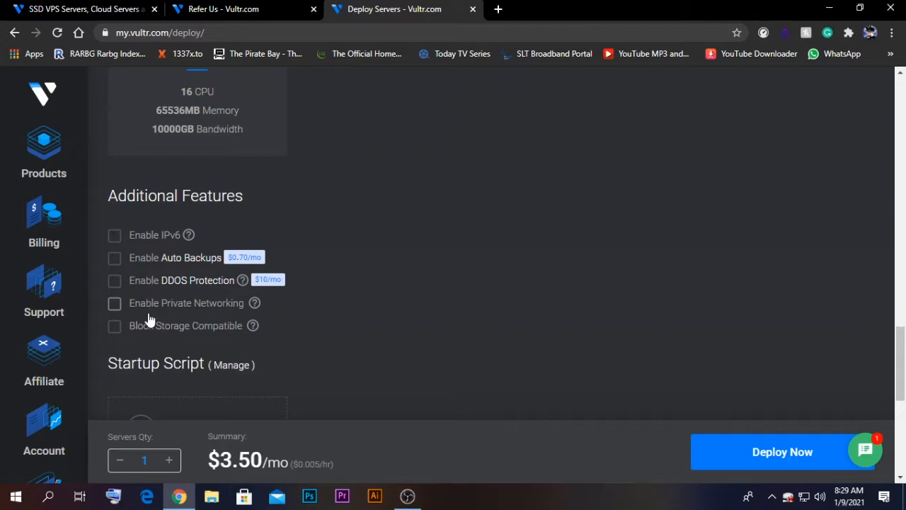
mouse_move(129, 242)
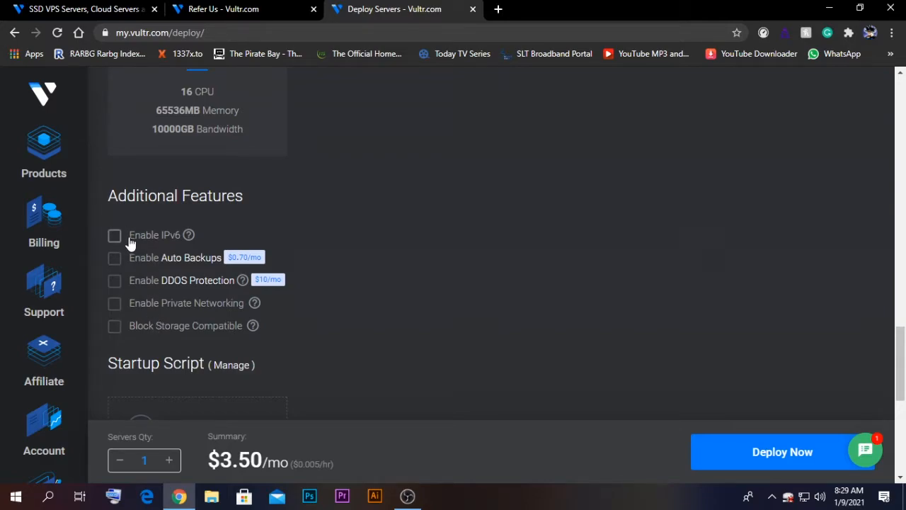
mouse_move(146, 317)
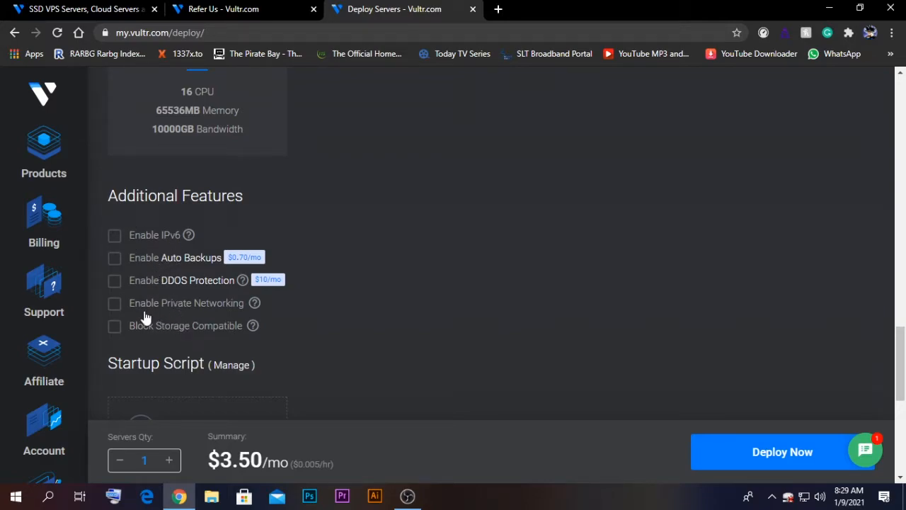
mouse_move(121, 311)
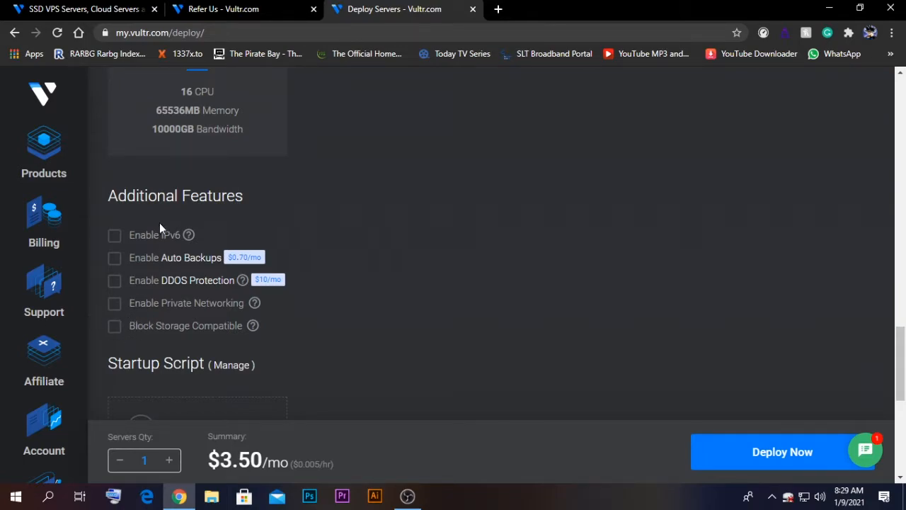
scroll("down", 3)
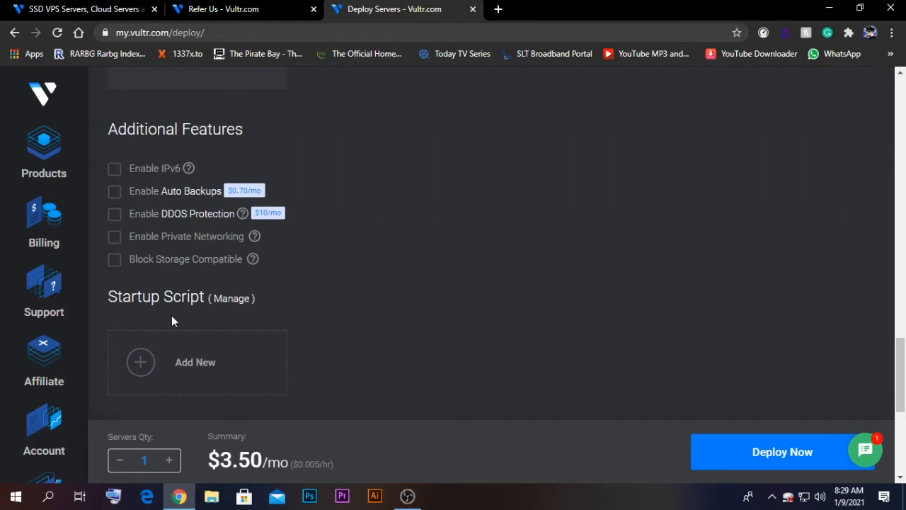
scroll("down", 3)
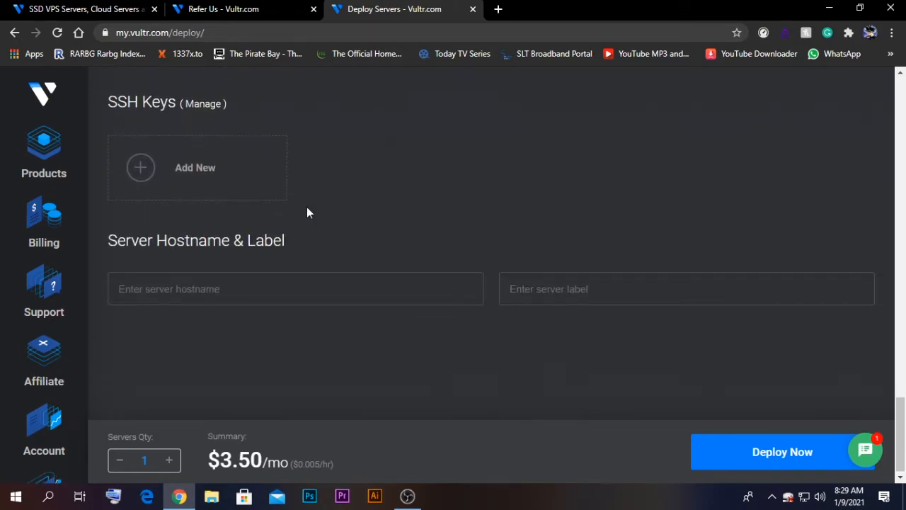
Enter 'testcloud' as server hostname and label, keeping quantity at 1
left_click(295, 288)
type("testcloud")
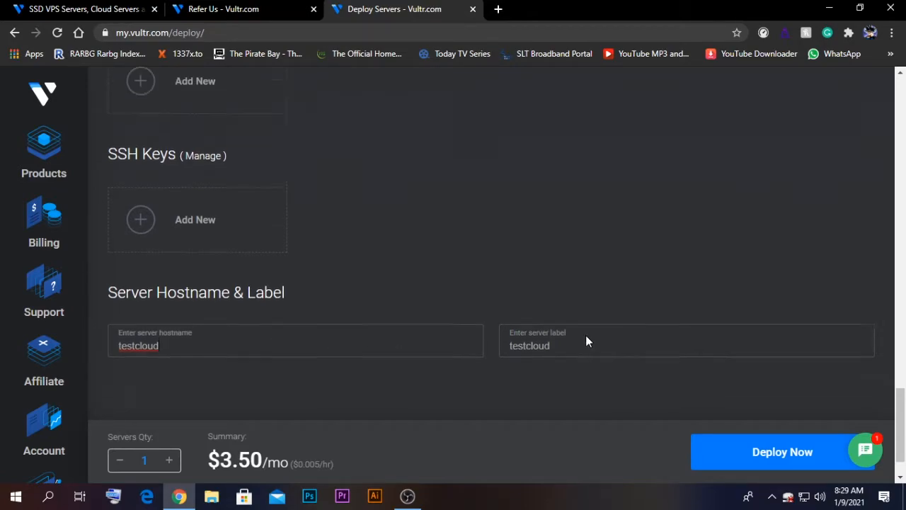
scroll("up", 3)
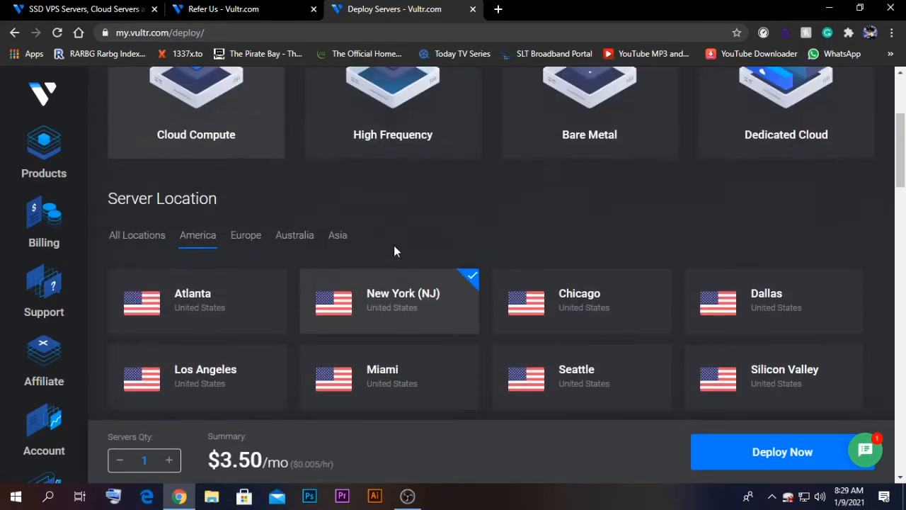
scroll("down", 3)
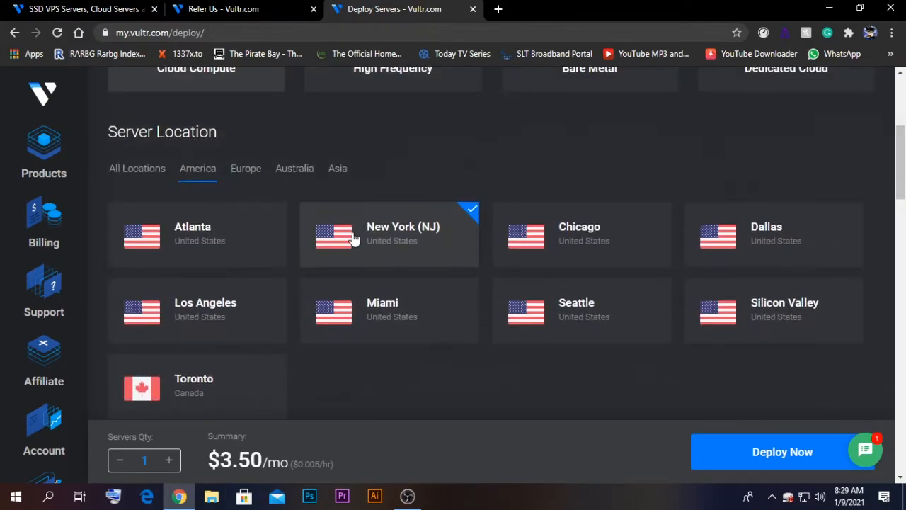
scroll("down", 3)
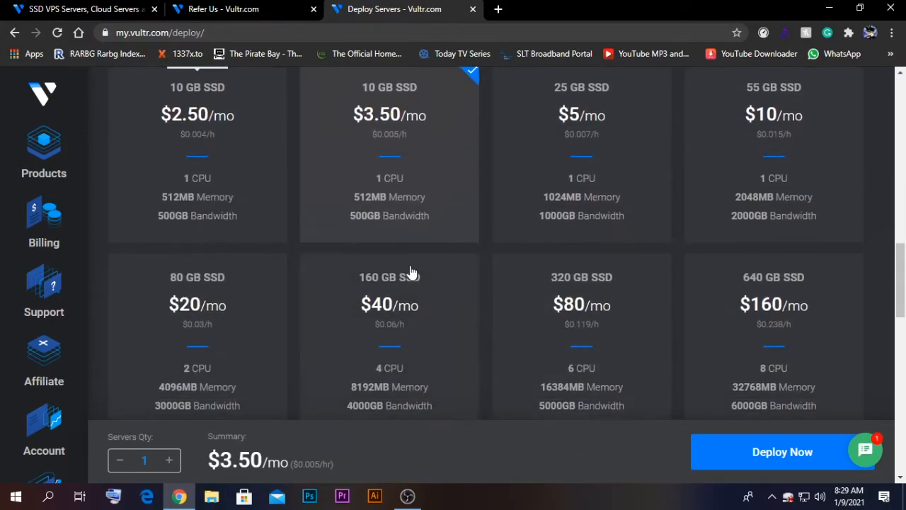
scroll("down", 3)
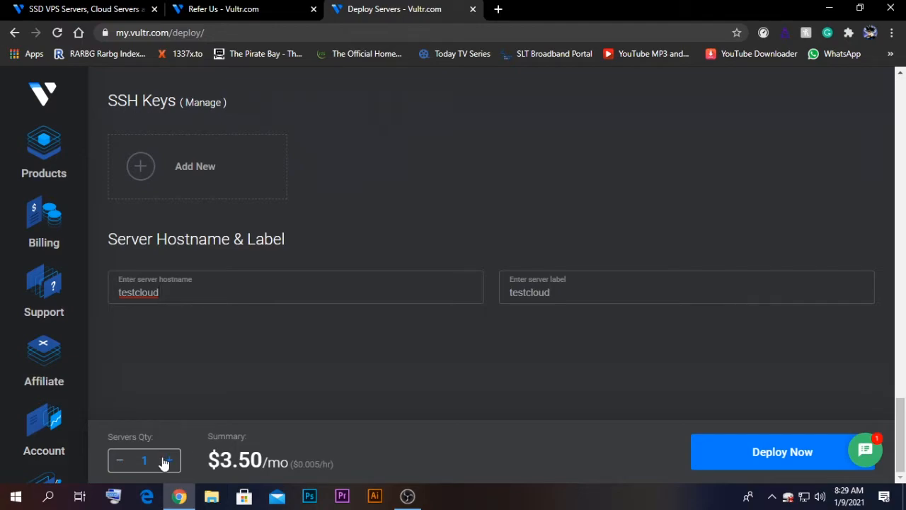
mouse_move(745, 460)
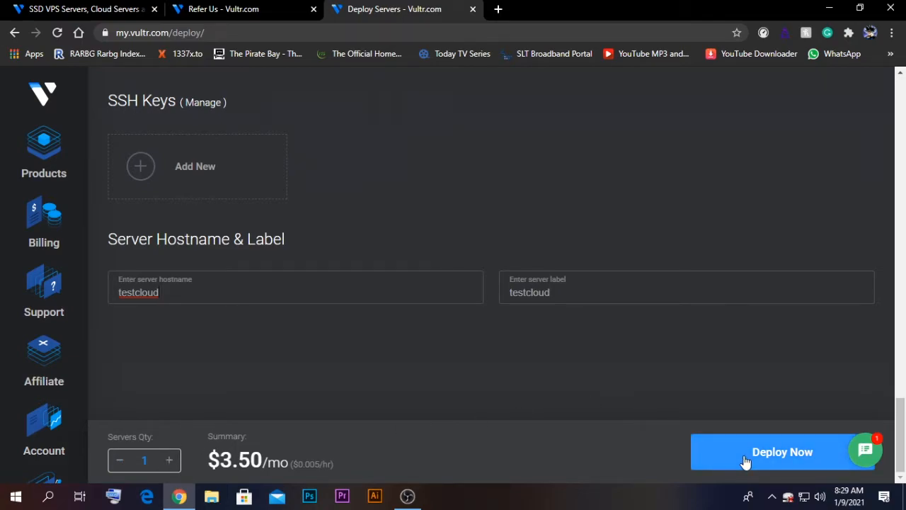
Deploy testcloud so it lists as a New Jersey 512 MB Cloud Compute instance
left_click(782, 451)
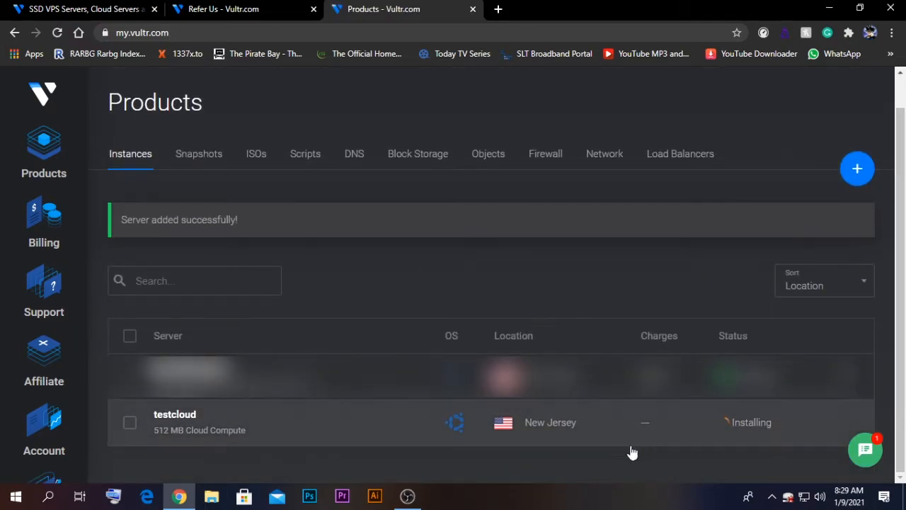
mouse_move(592, 465)
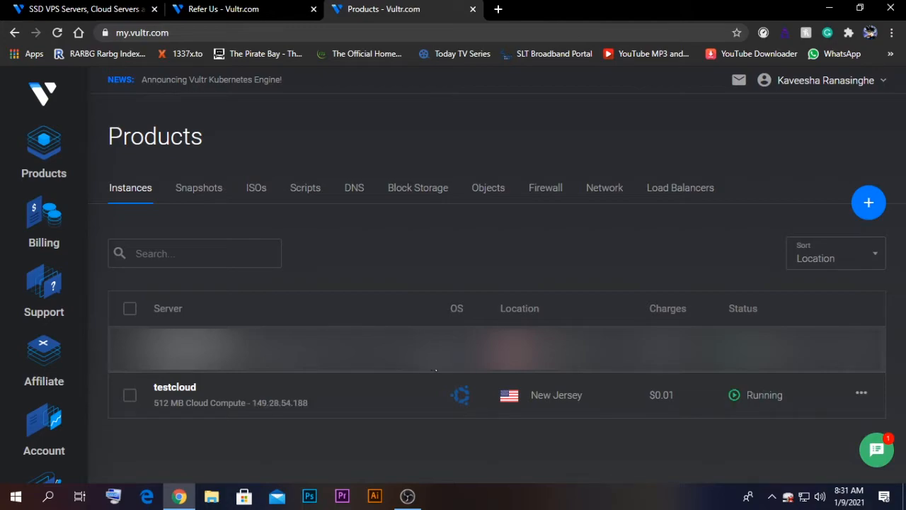
mouse_move(209, 377)
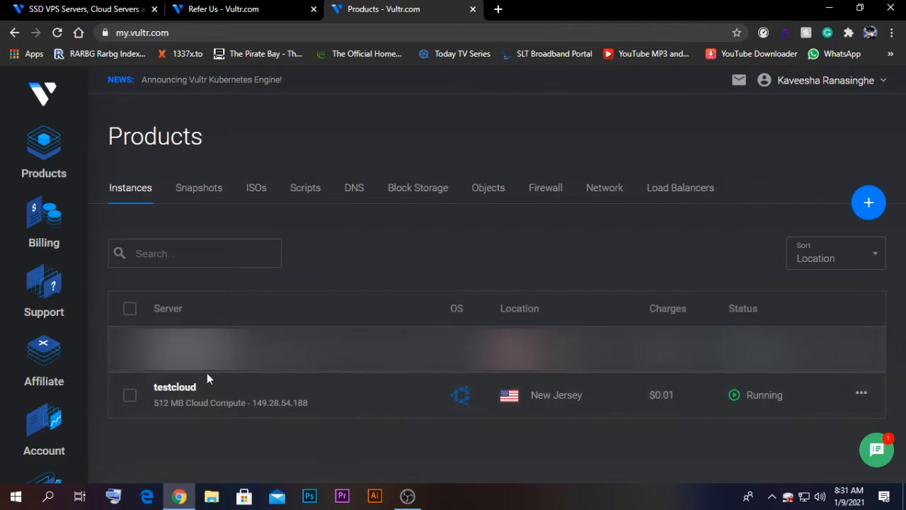
mouse_move(209, 430)
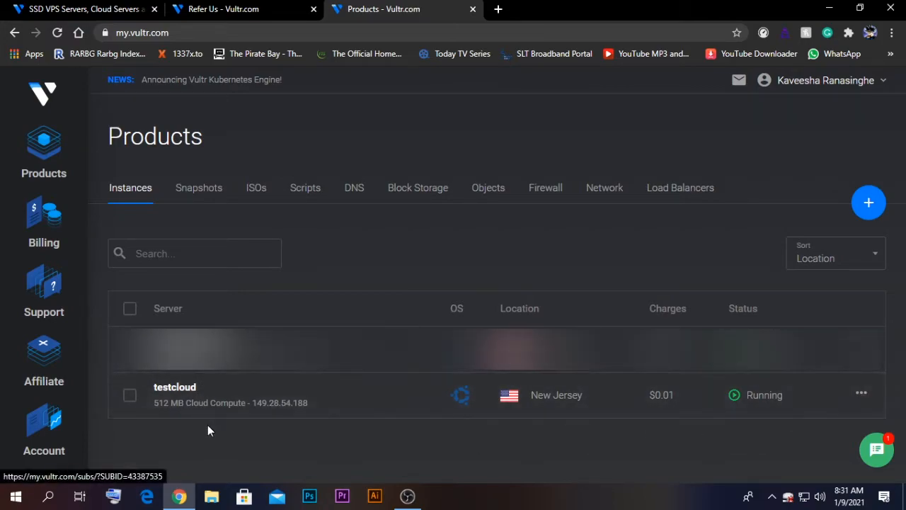
mouse_move(196, 414)
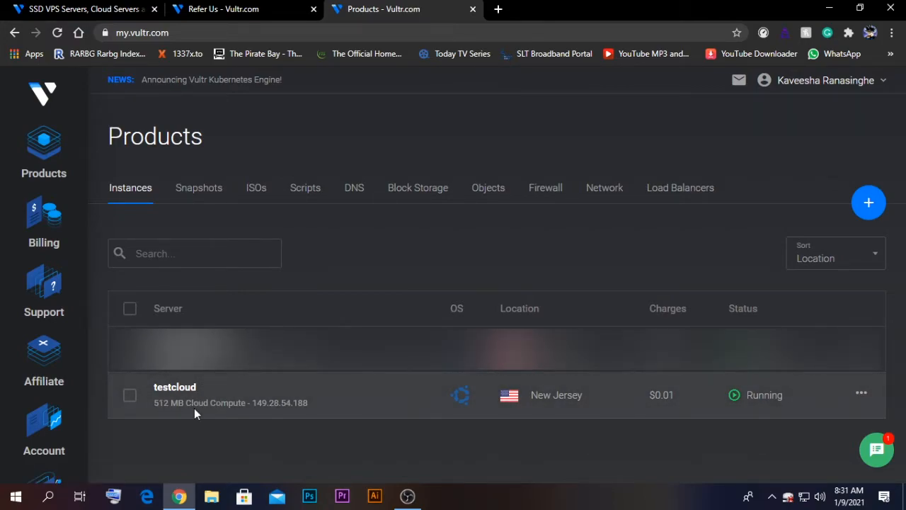
mouse_move(293, 414)
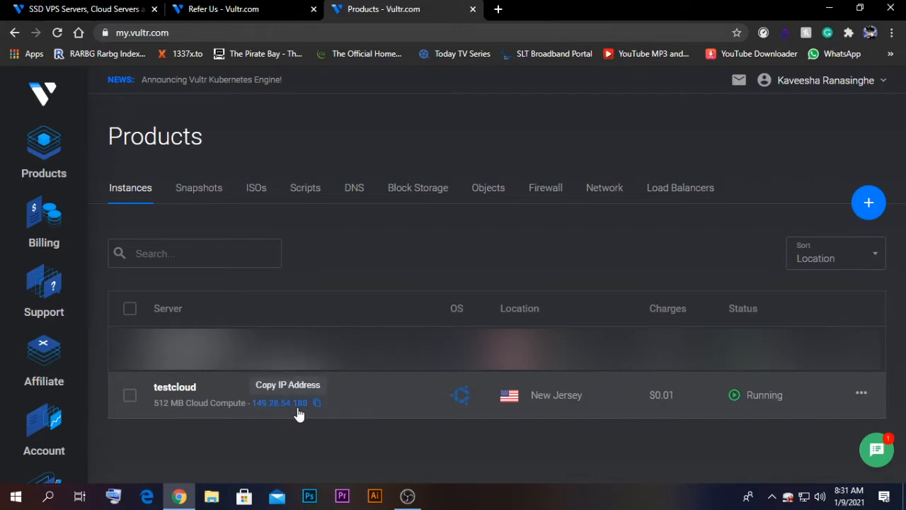
mouse_move(850, 400)
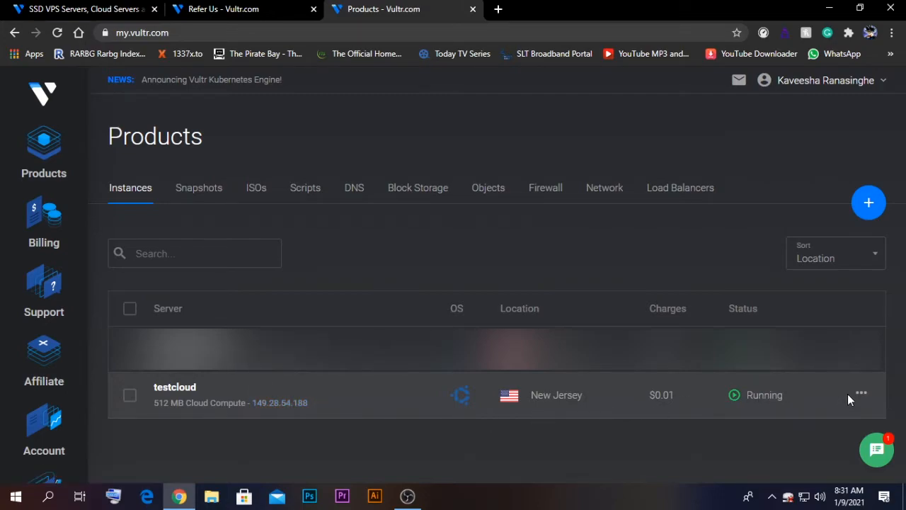
Open testcloud's Server Details from its actions menu
left_click(862, 395)
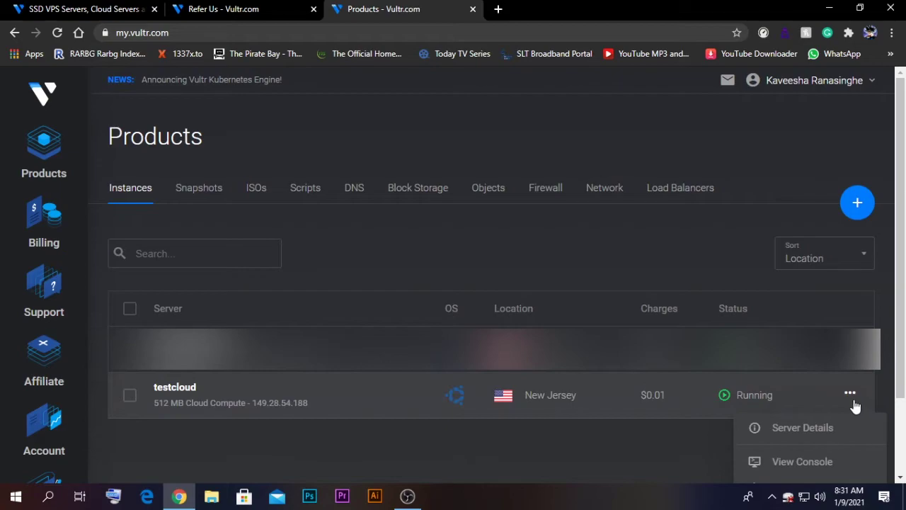
left_click(801, 427)
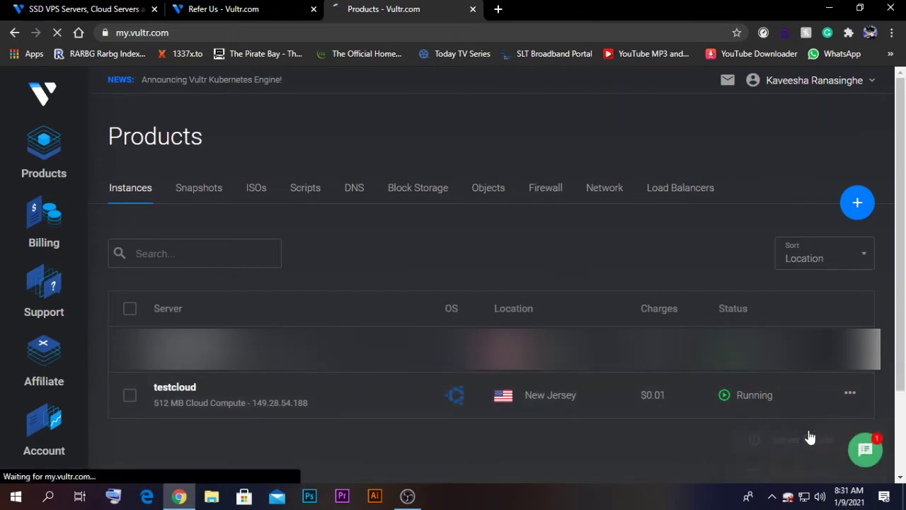
left_click(175, 387)
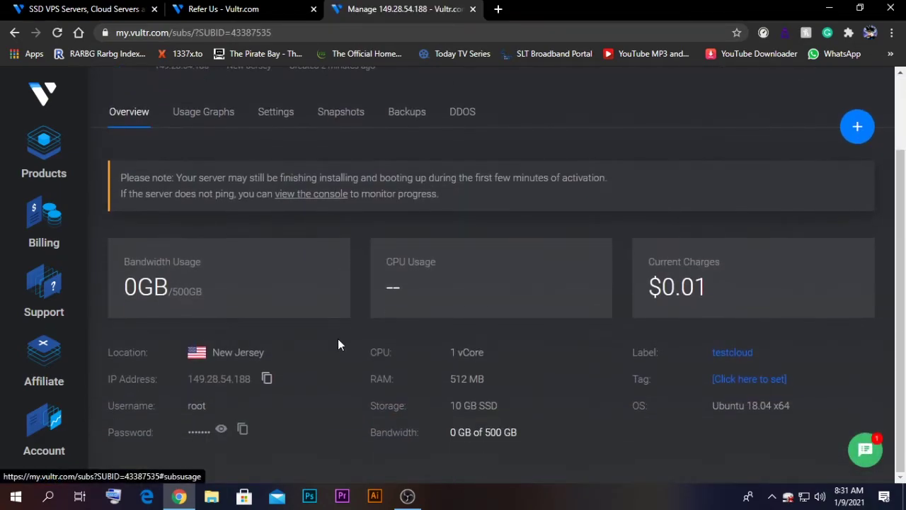
mouse_move(473, 340)
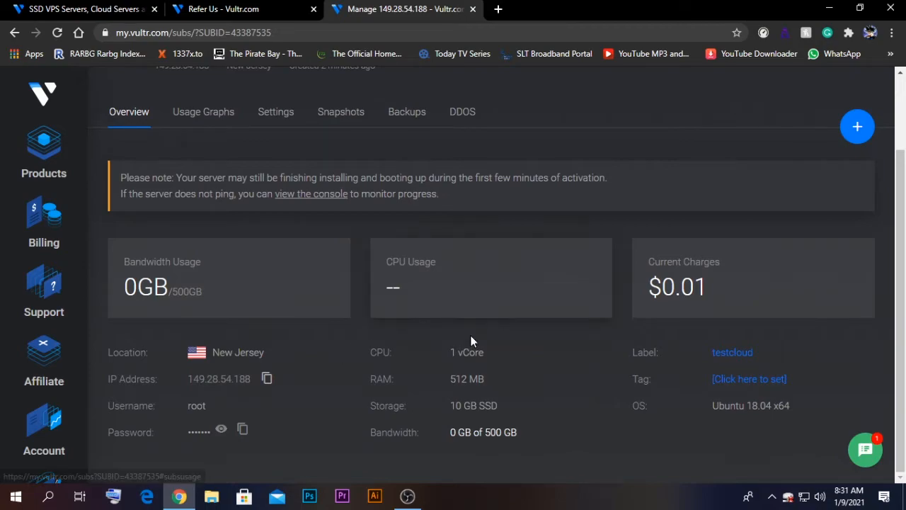
mouse_move(538, 288)
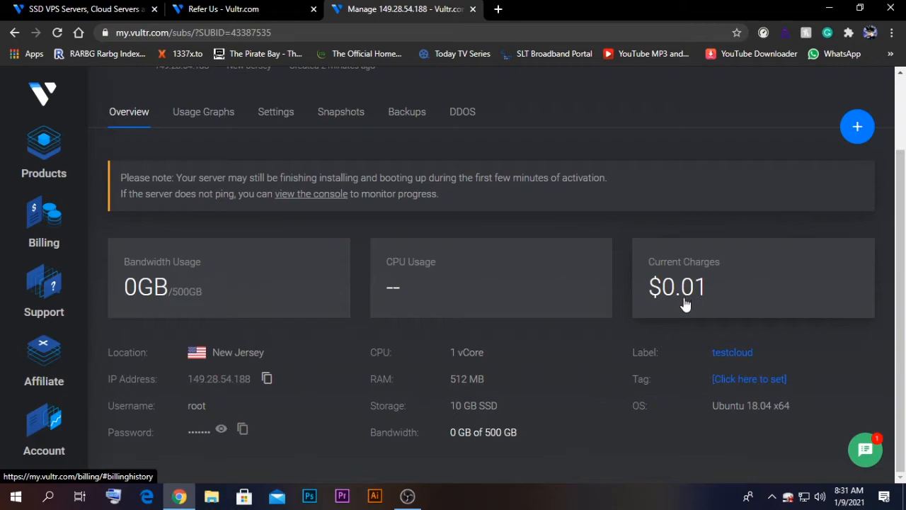
mouse_move(709, 299)
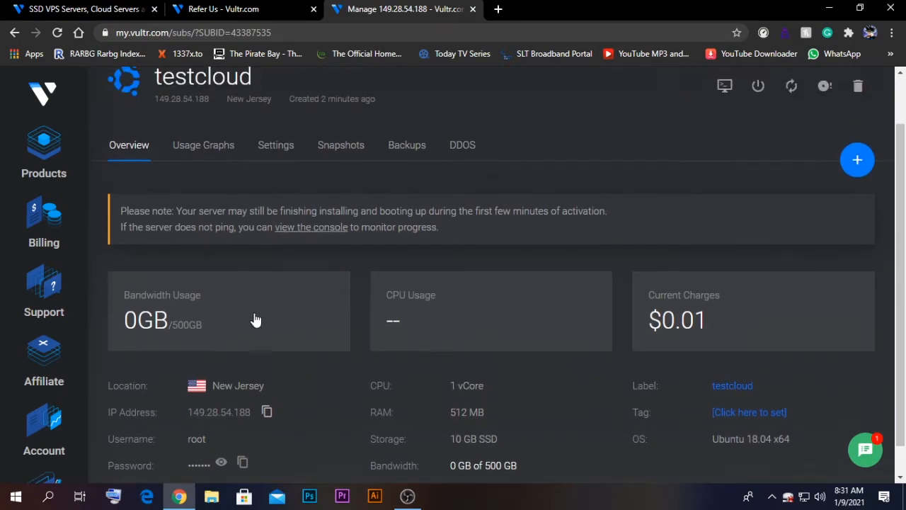
Browse the Usage Graphs, Settings, Snapshots and Backups tabs, then return to Overview
left_click(203, 178)
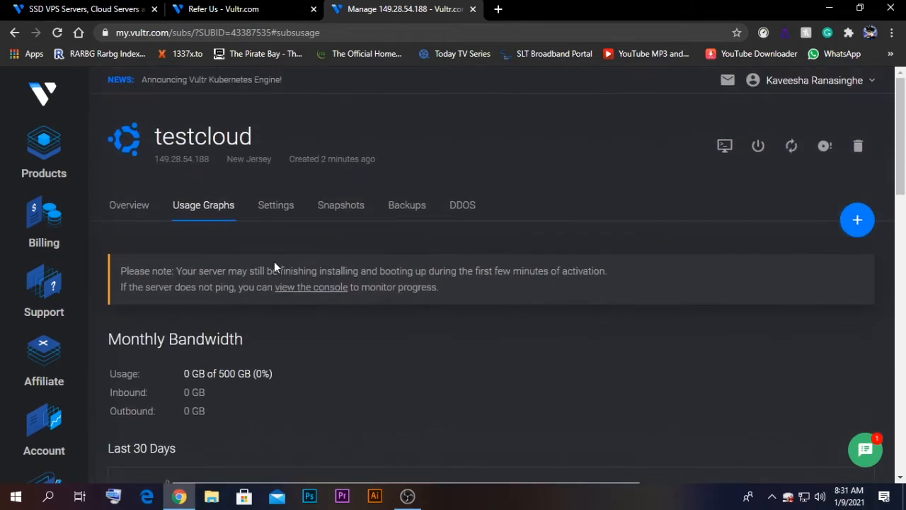
left_click(276, 205)
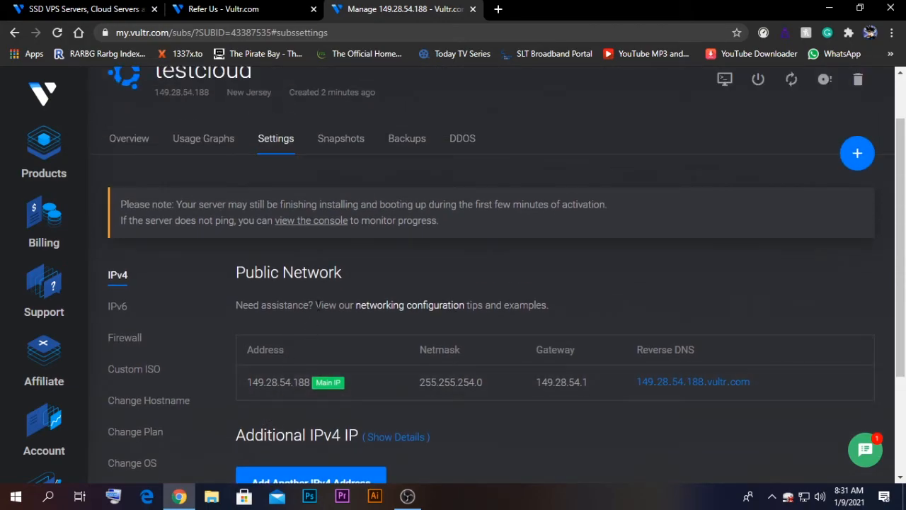
left_click(340, 138)
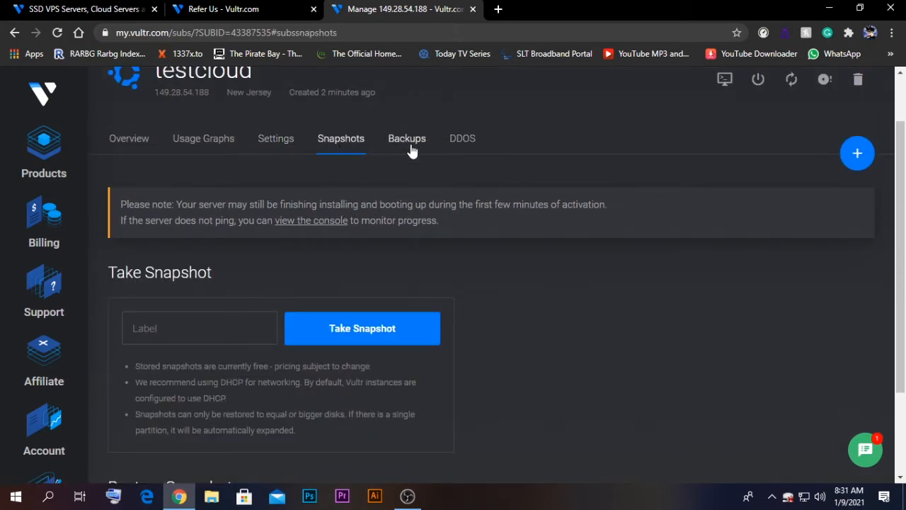
left_click(407, 138)
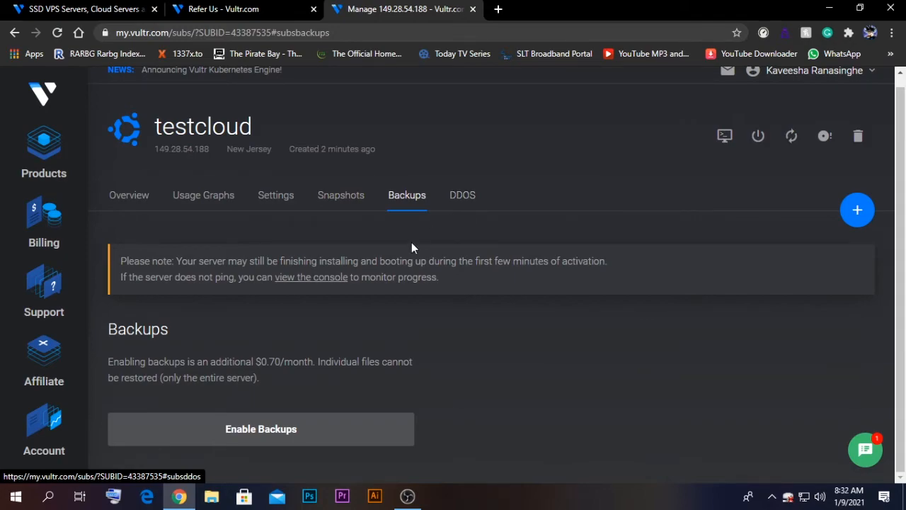
mouse_move(401, 373)
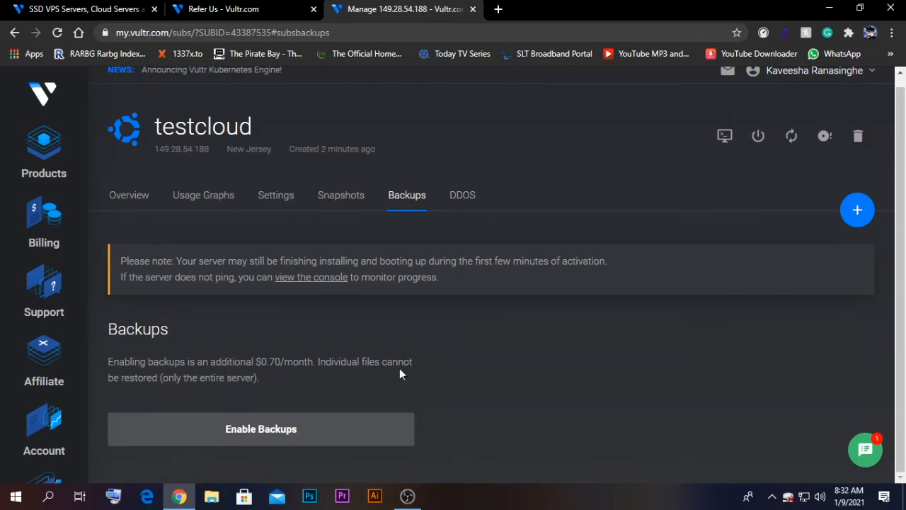
left_click(129, 194)
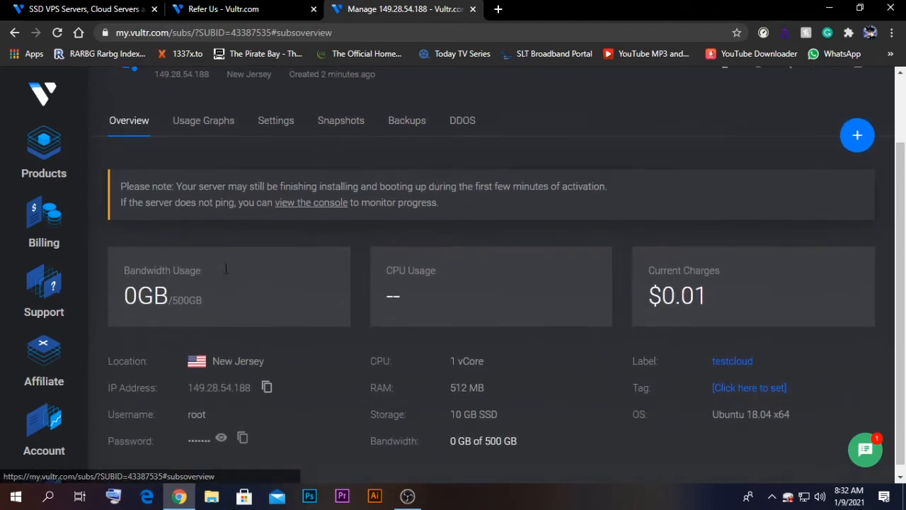
scroll("down", 3)
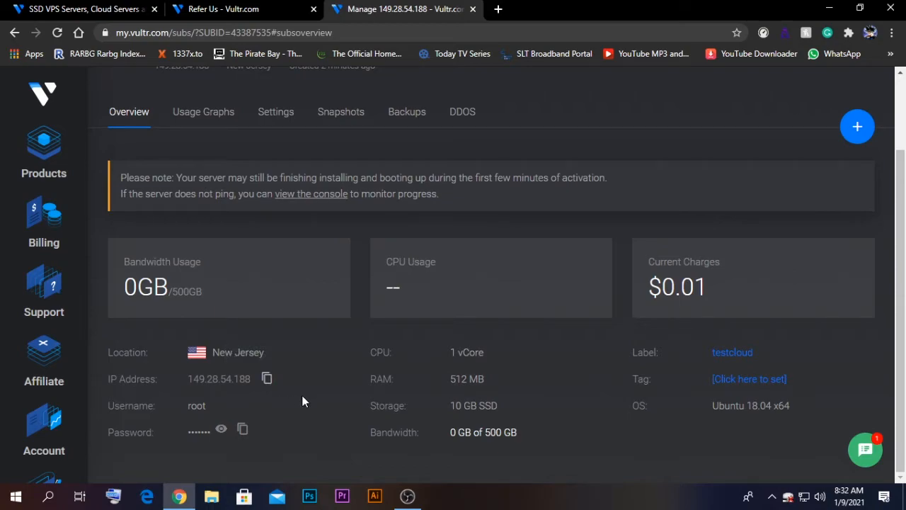
mouse_move(305, 385)
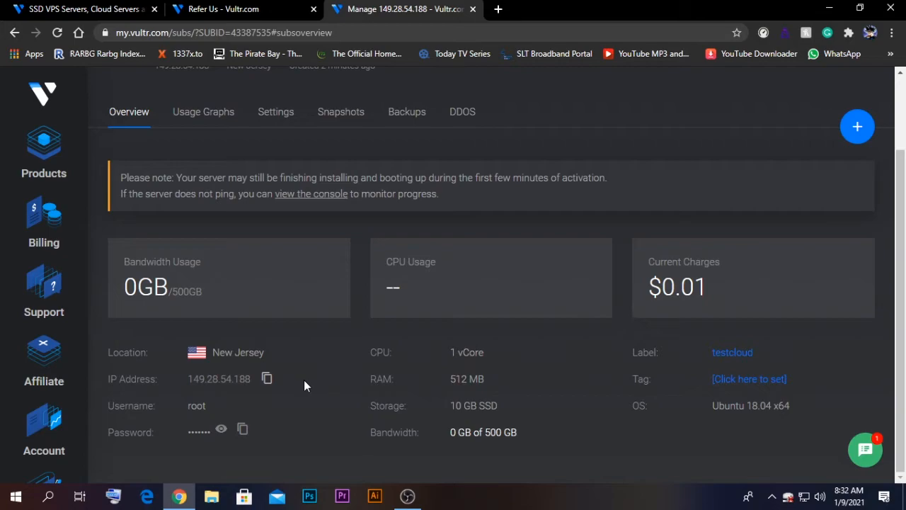
mouse_move(308, 237)
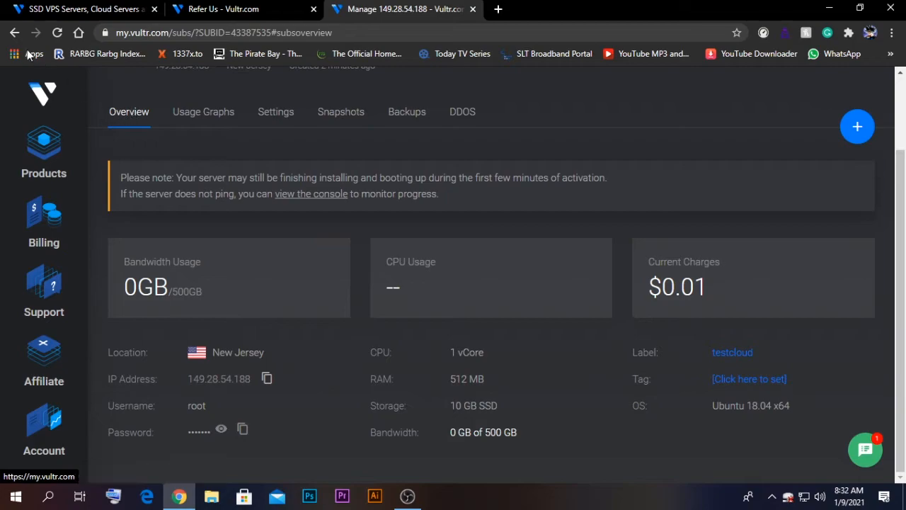
mouse_move(256, 199)
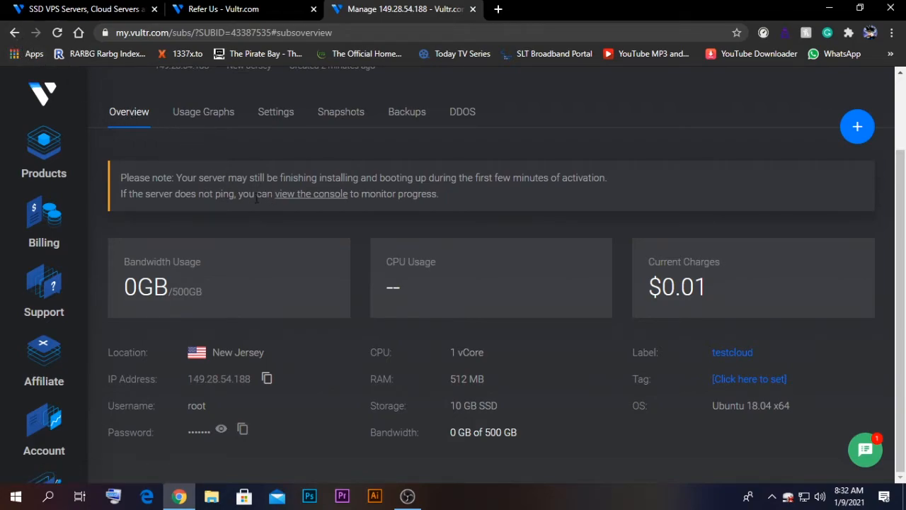
mouse_move(323, 203)
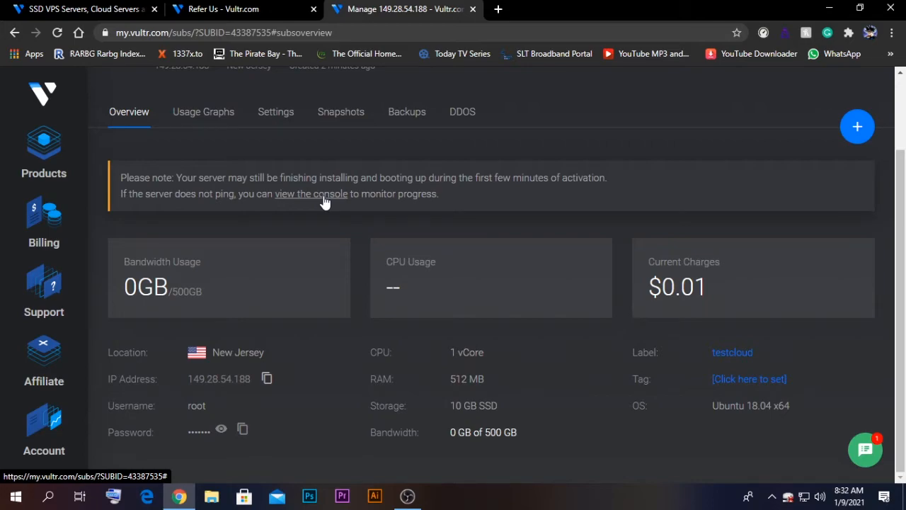
mouse_move(267, 379)
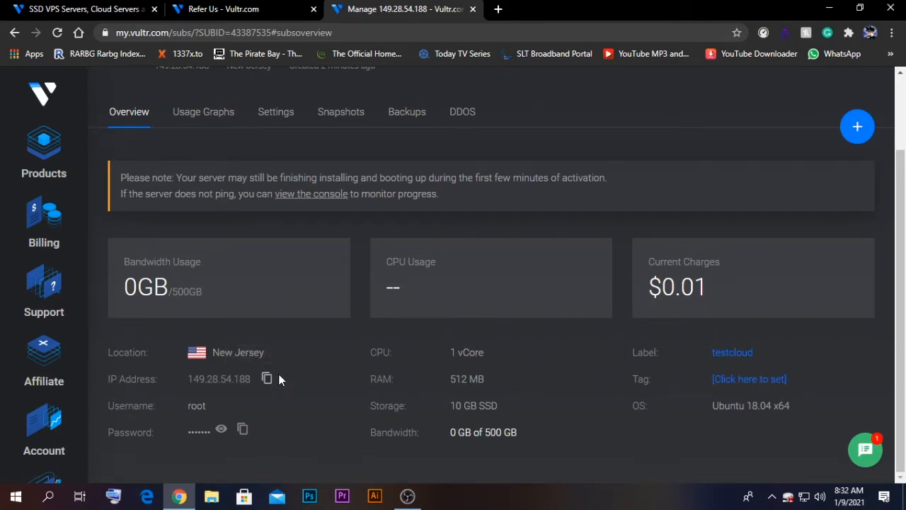
Launch PuTTY, paste server IP 149.28.54.188 as host, and connect via SSH port 22
left_click(13, 497)
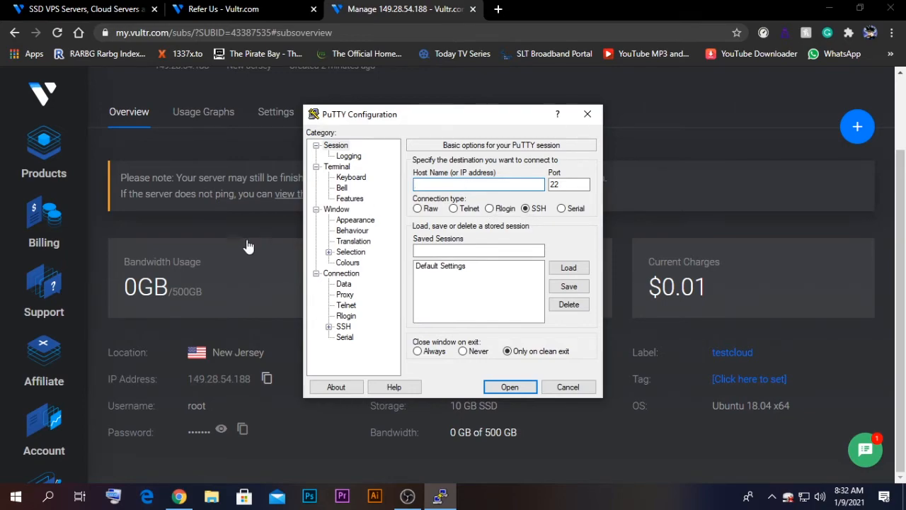
mouse_move(267, 379)
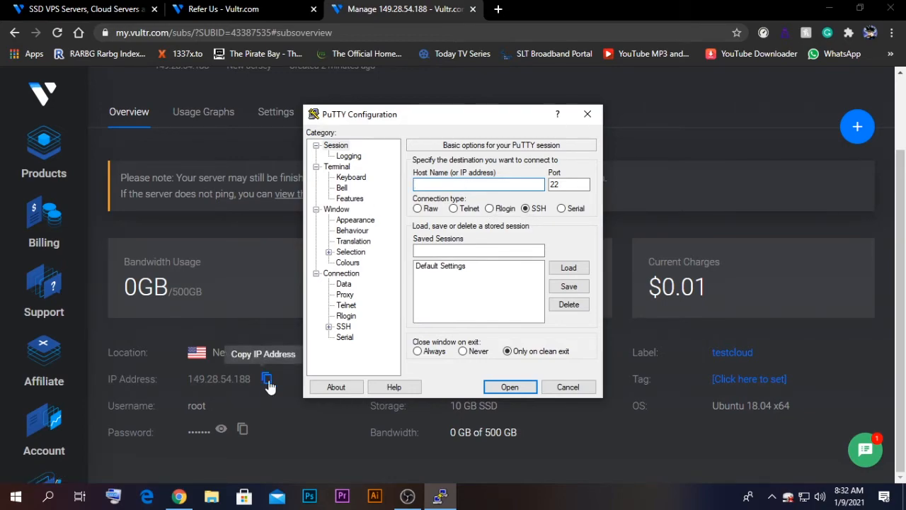
left_click(587, 113)
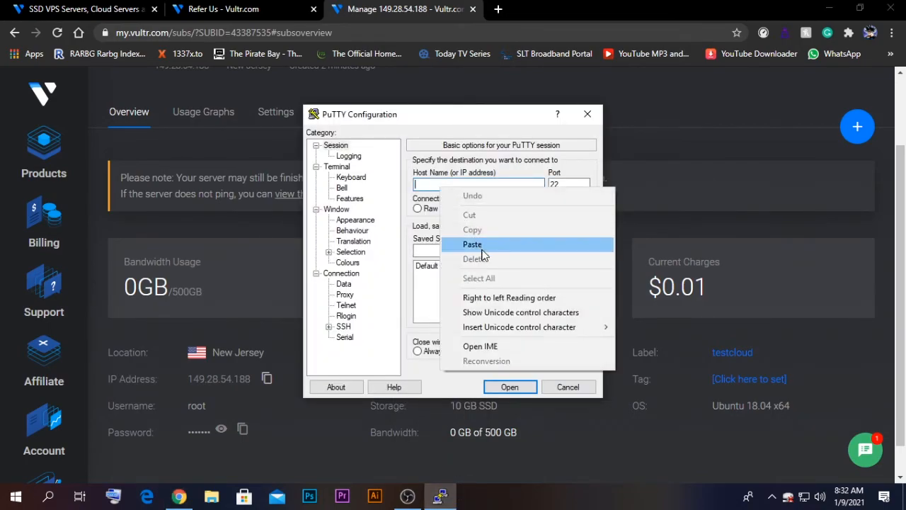
left_click(472, 244)
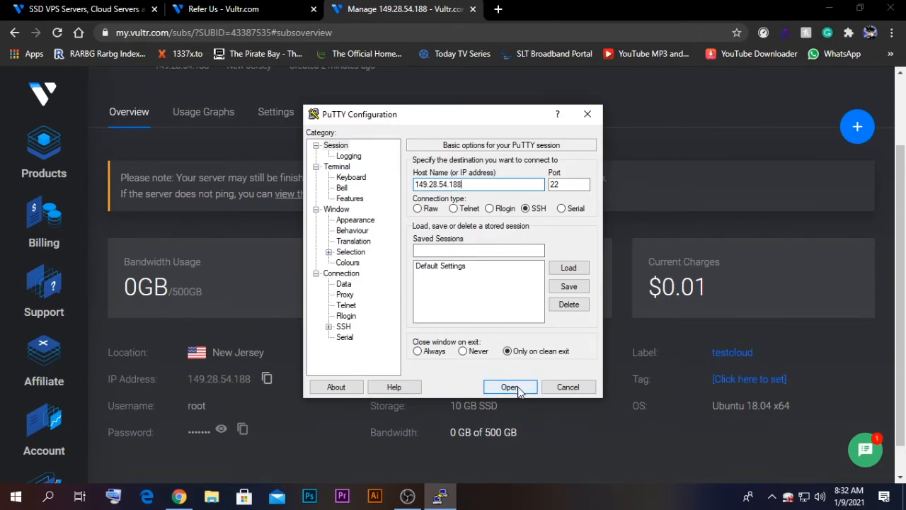
left_click(510, 387)
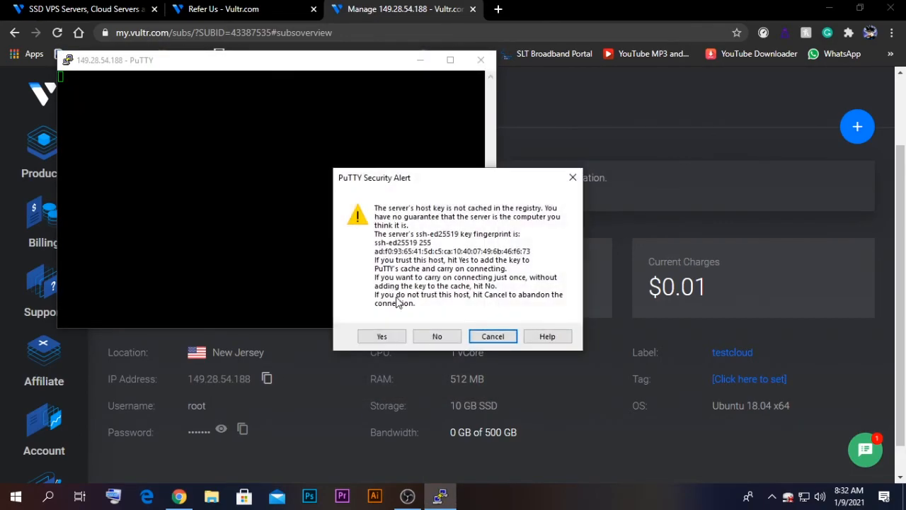
Accept the host key alert, enter 'root' at 'login as:', and restore the PuTTY window
left_click(381, 335)
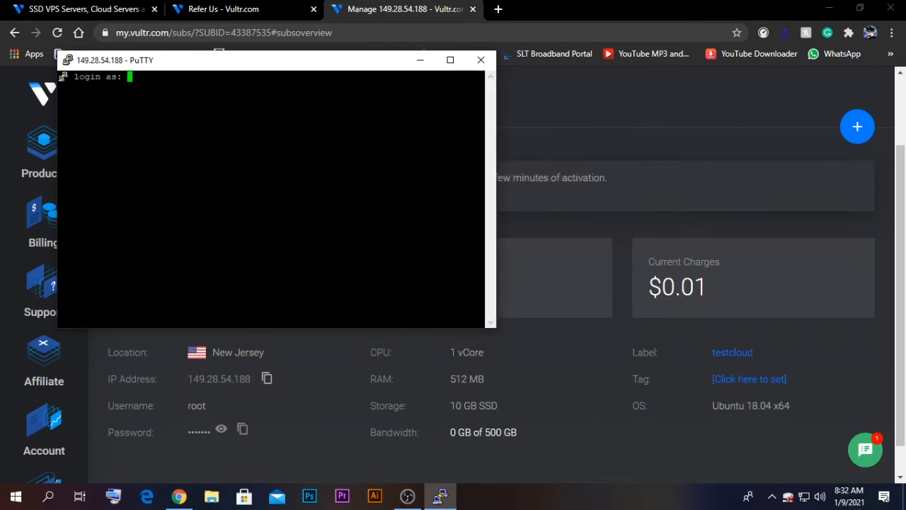
type("root")
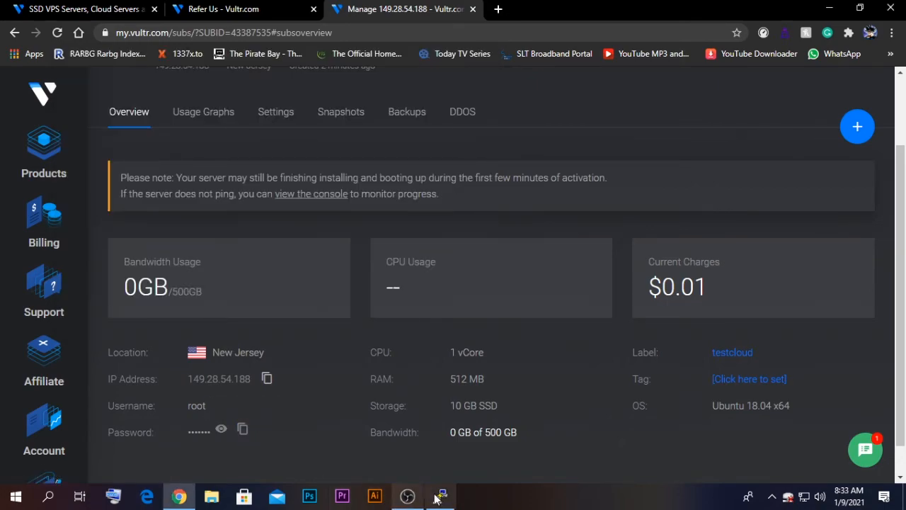
left_click(439, 496)
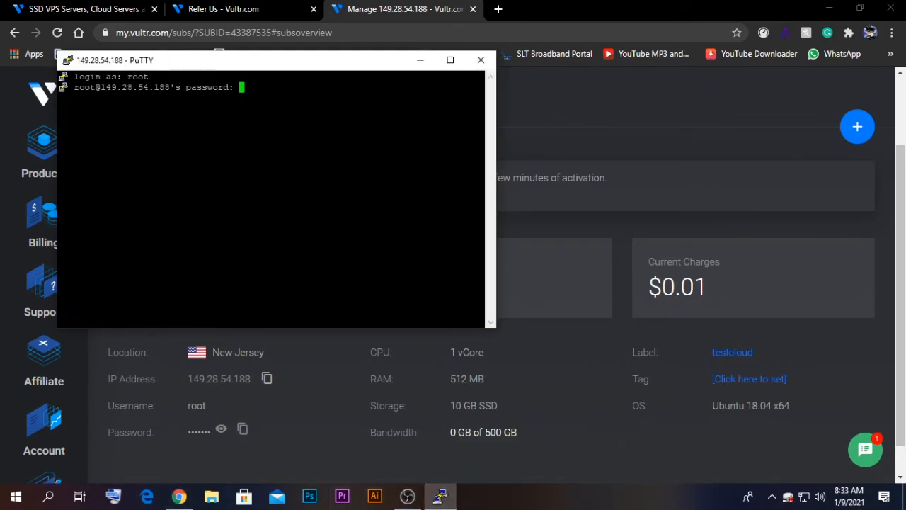